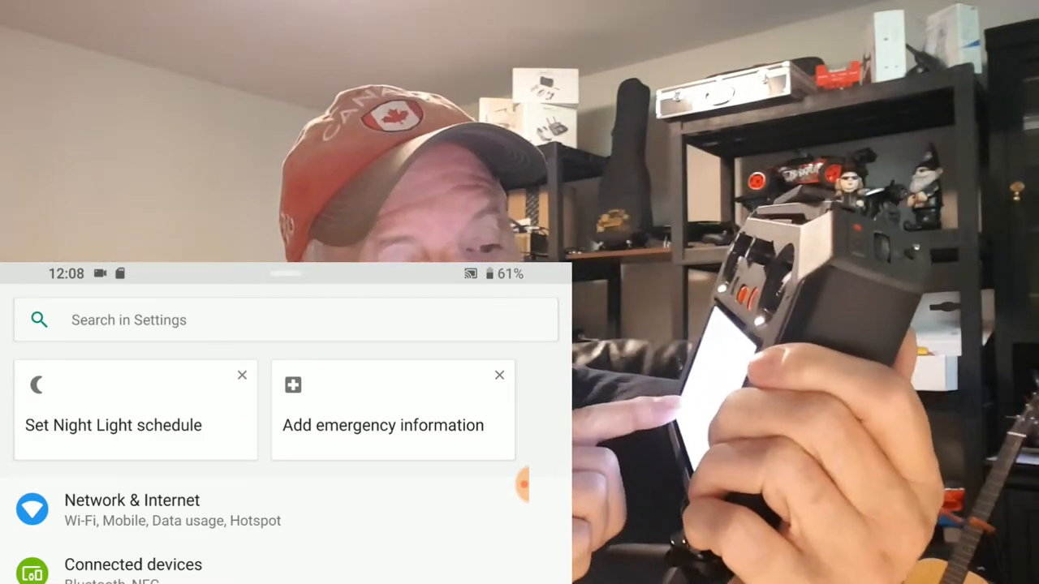
# Show the Network & Internet page with Wi-Fi off, then bring up the power options.
pyautogui.click(132, 510)
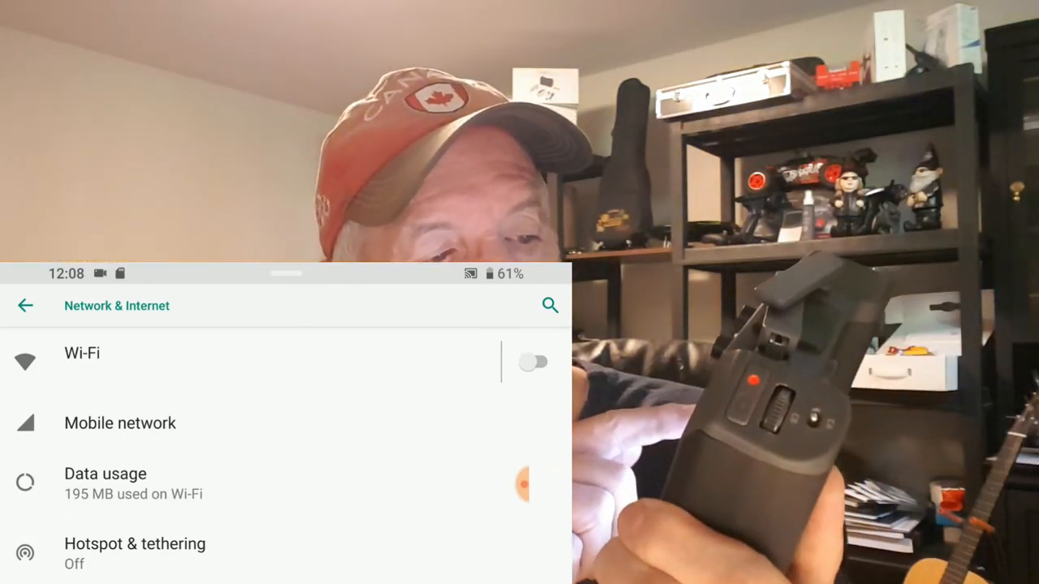
pyautogui.click(534, 361)
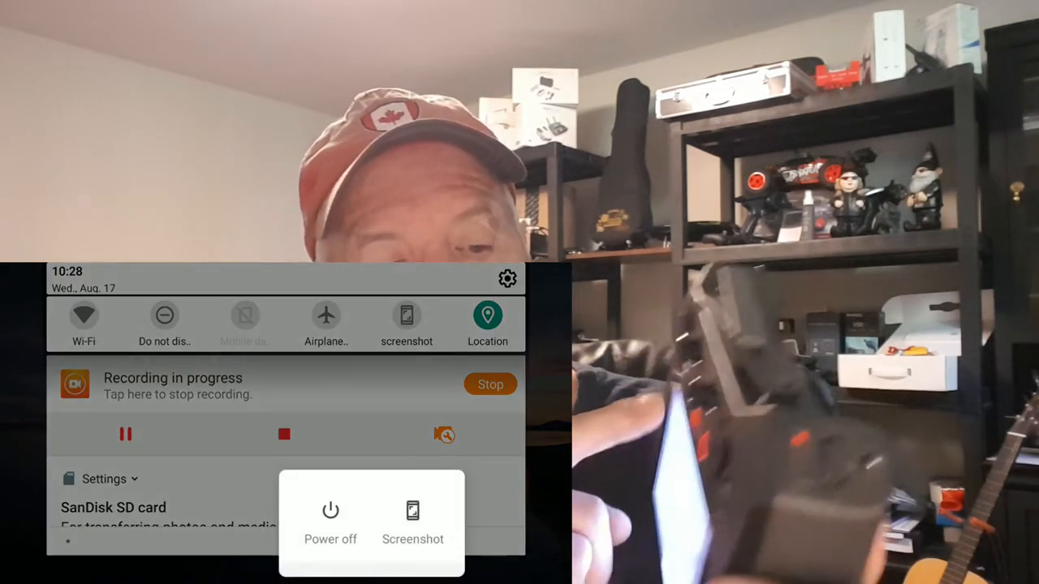
# Power off the controller and confirm the shutdown.
pyautogui.click(331, 520)
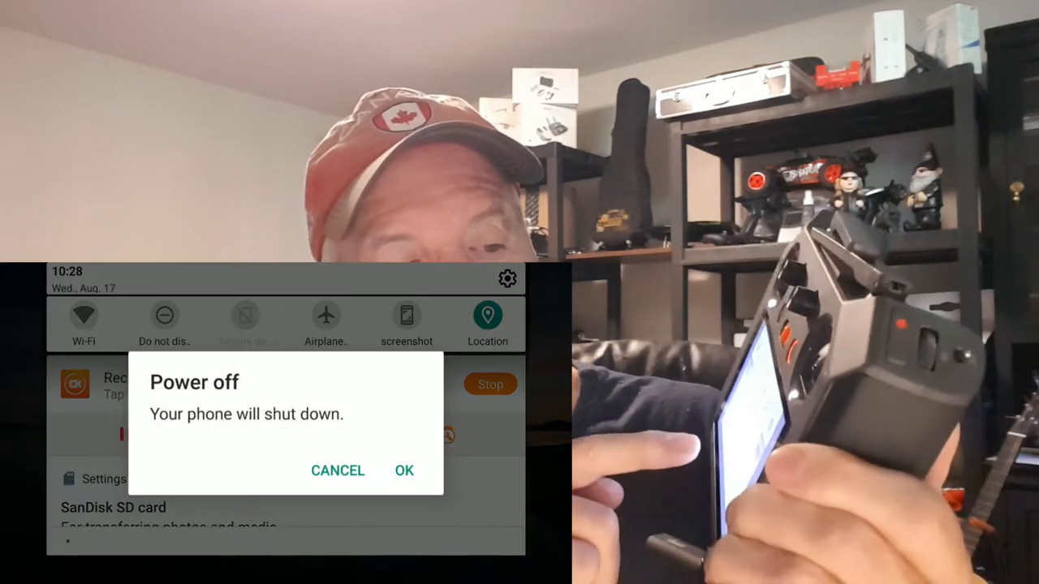
pyautogui.click(337, 471)
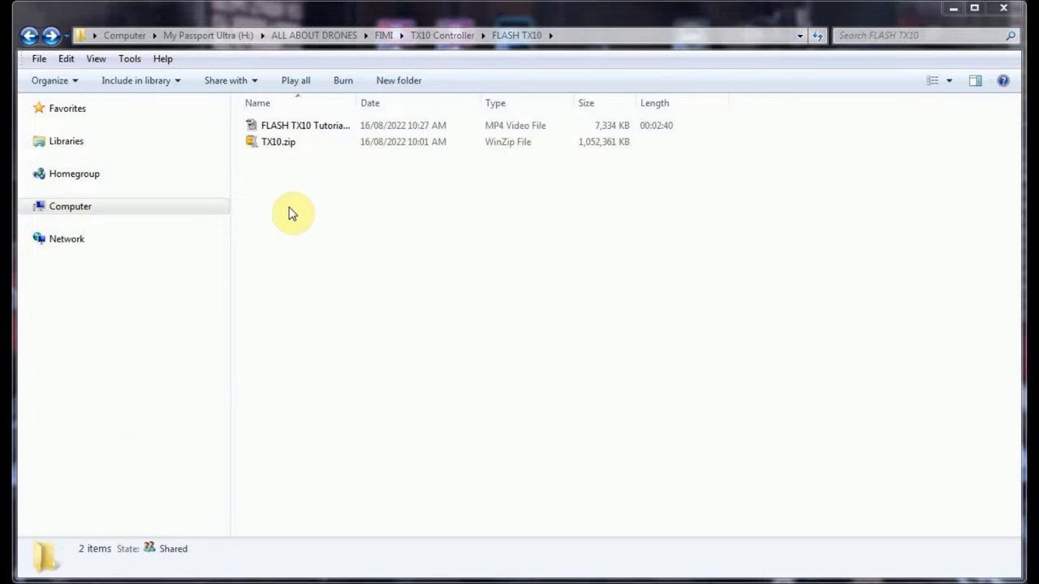
pyautogui.moveTo(268, 160)
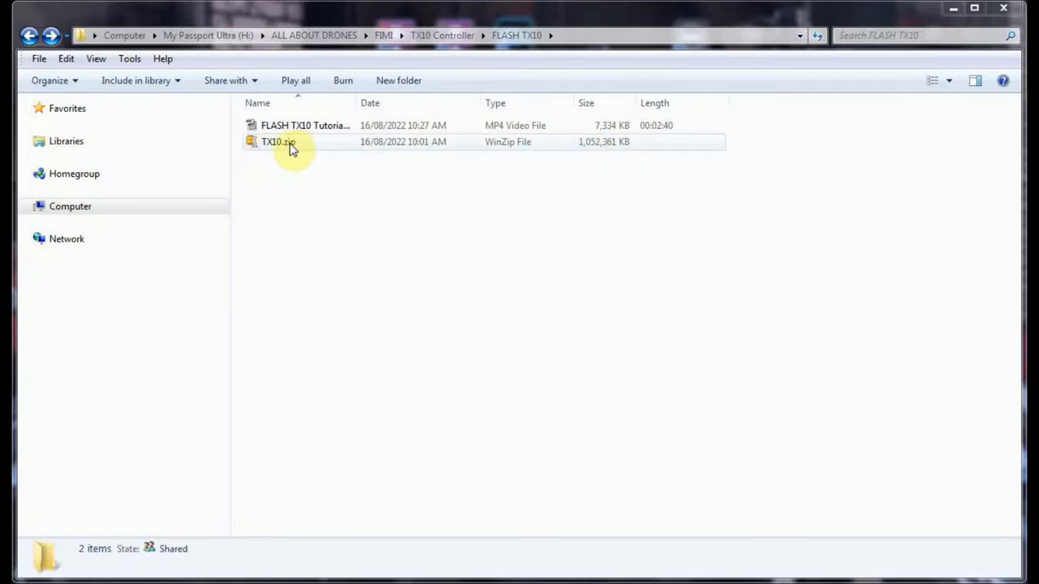
# Select the 1.00 GB TX10.zip archive in the FLASH TX10 folder.
pyautogui.click(277, 141)
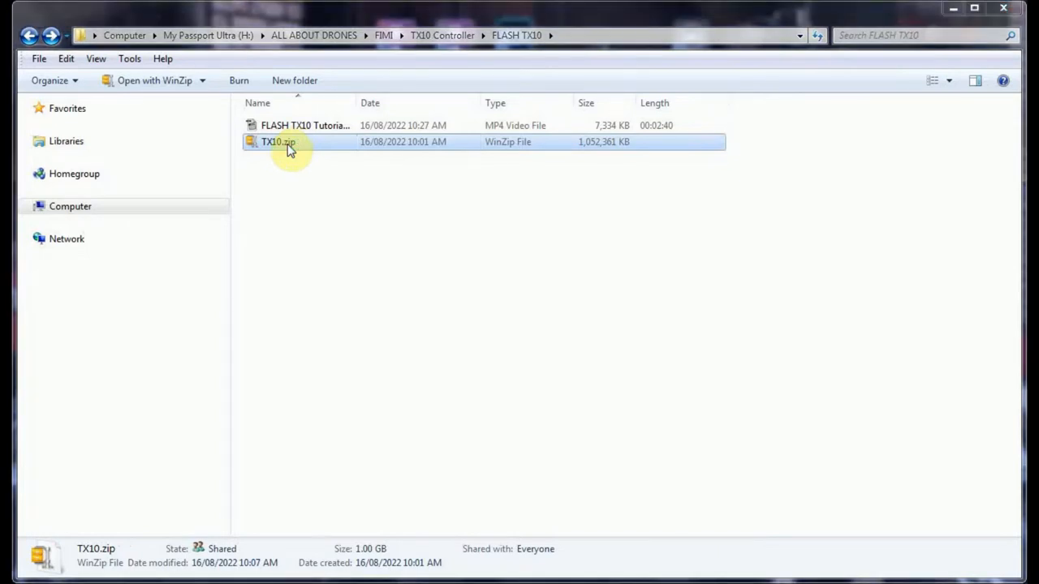
# Unzip TX10.zip with WinZip into the FLASH TX10 folder, creating a TX10 folder.
pyautogui.doubleClick(279, 141)
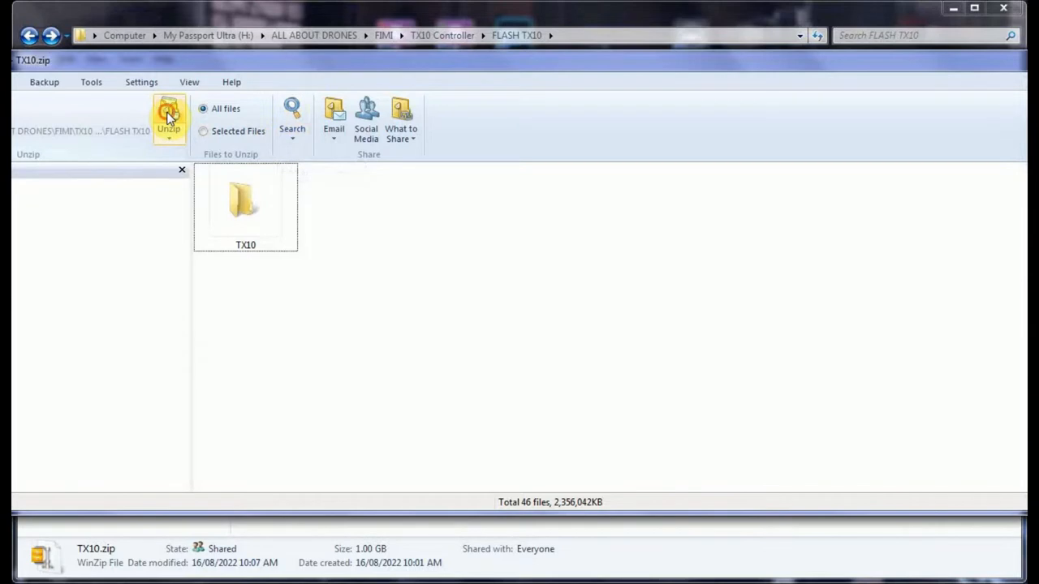
pyautogui.click(169, 117)
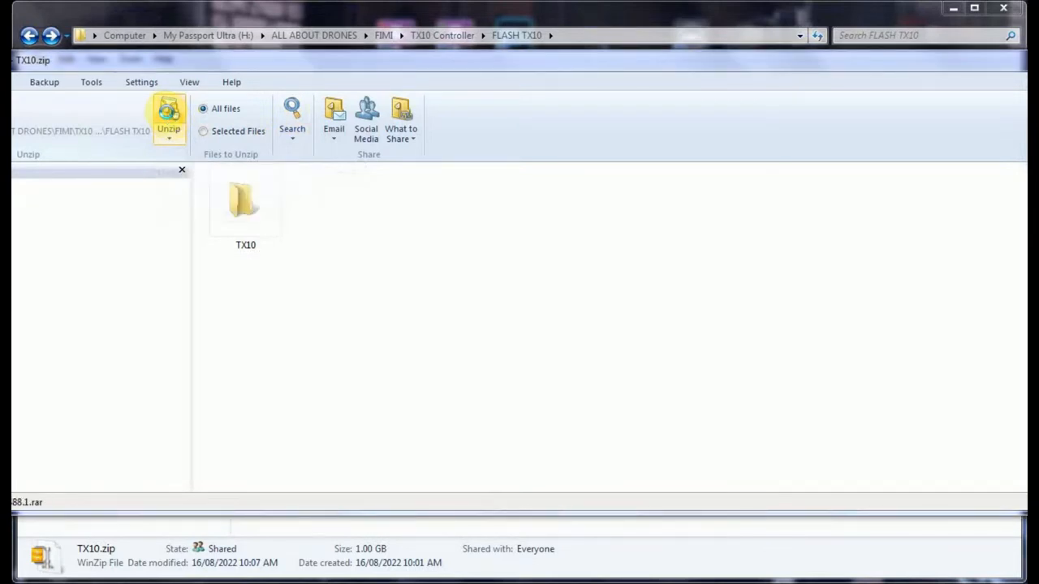
pyautogui.click(169, 117)
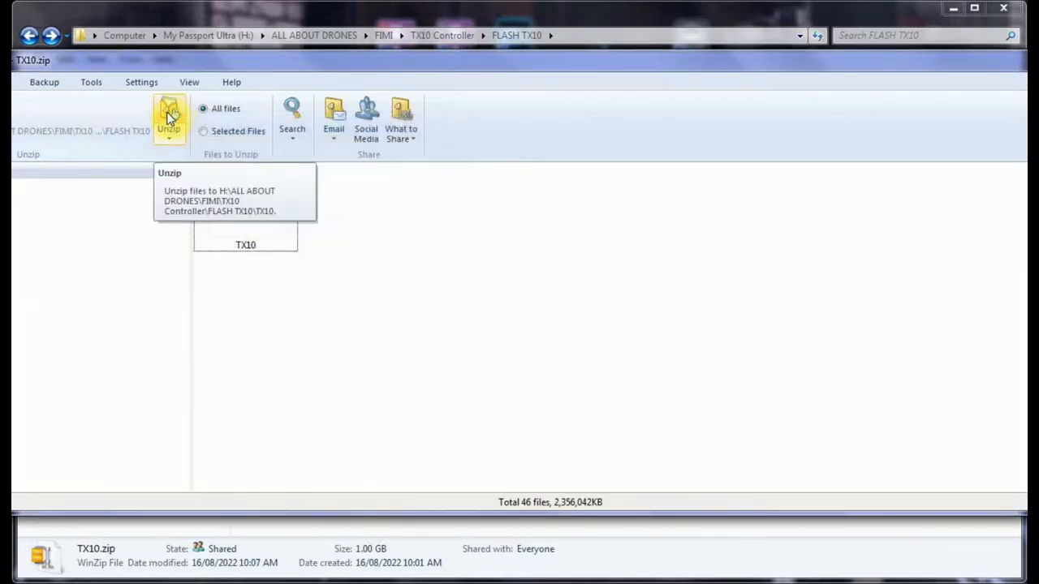
pyautogui.click(169, 117)
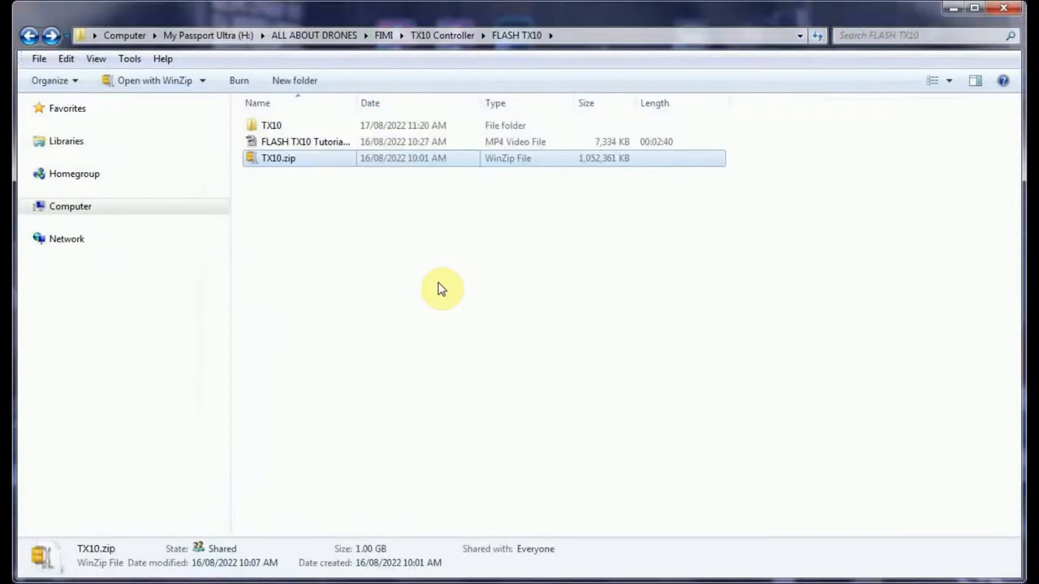
pyautogui.moveTo(279, 141)
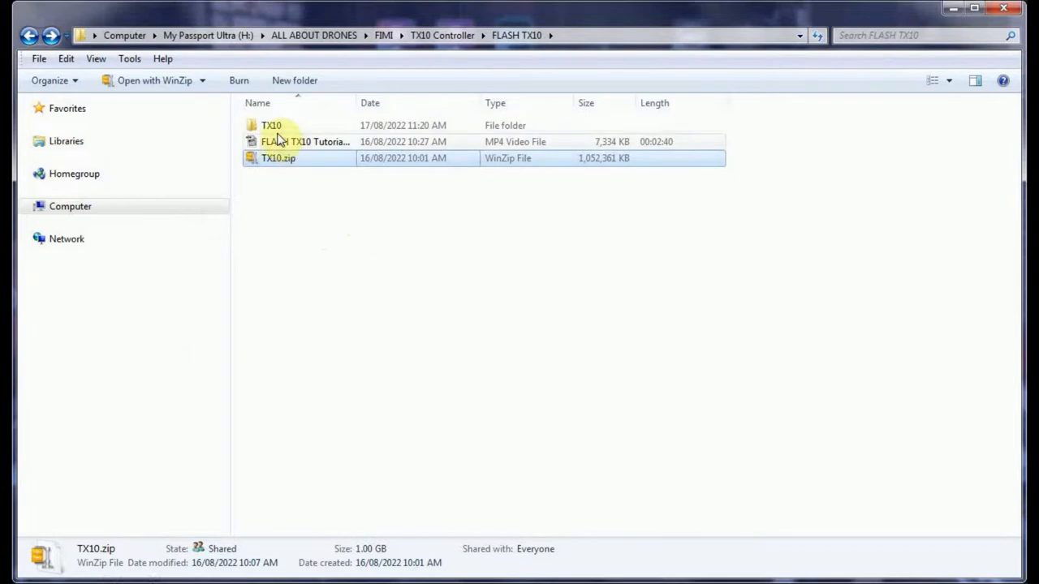
pyautogui.moveTo(272, 125)
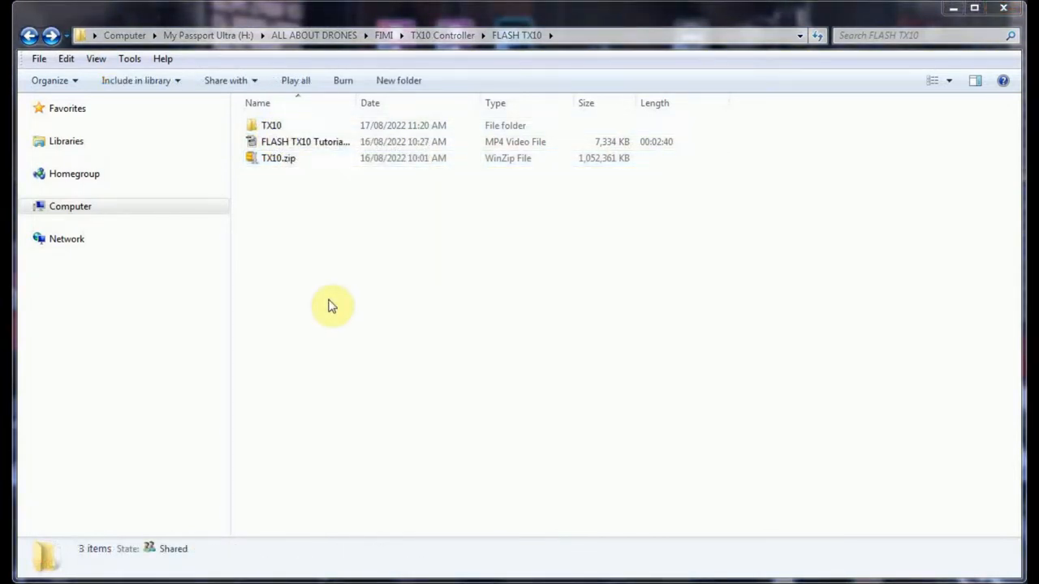
pyautogui.moveTo(334, 301)
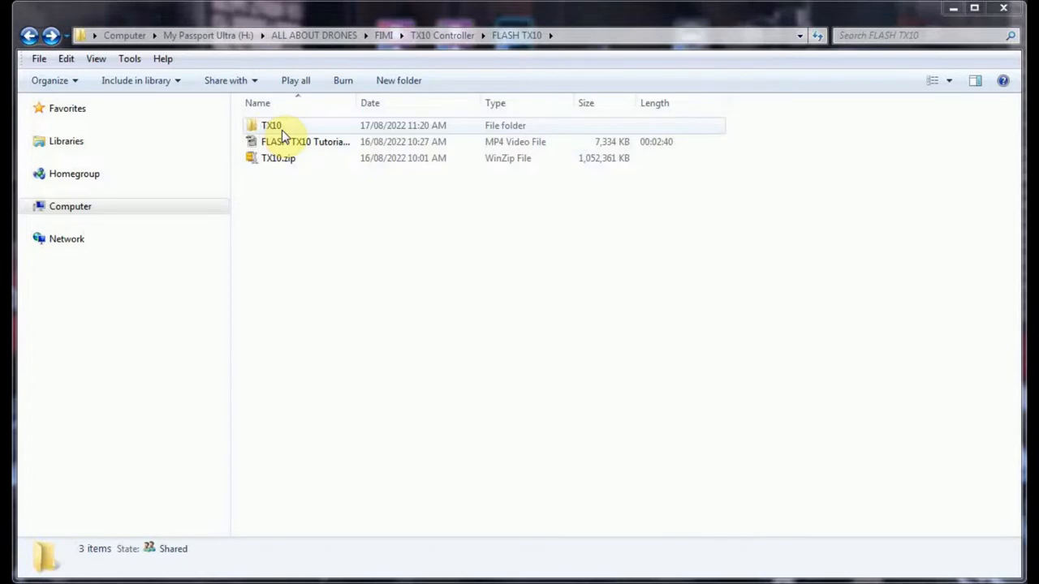
# Go into TX10\TX10 to see the SS808 and Windows folders and the two APK files.
pyautogui.doubleClick(271, 125)
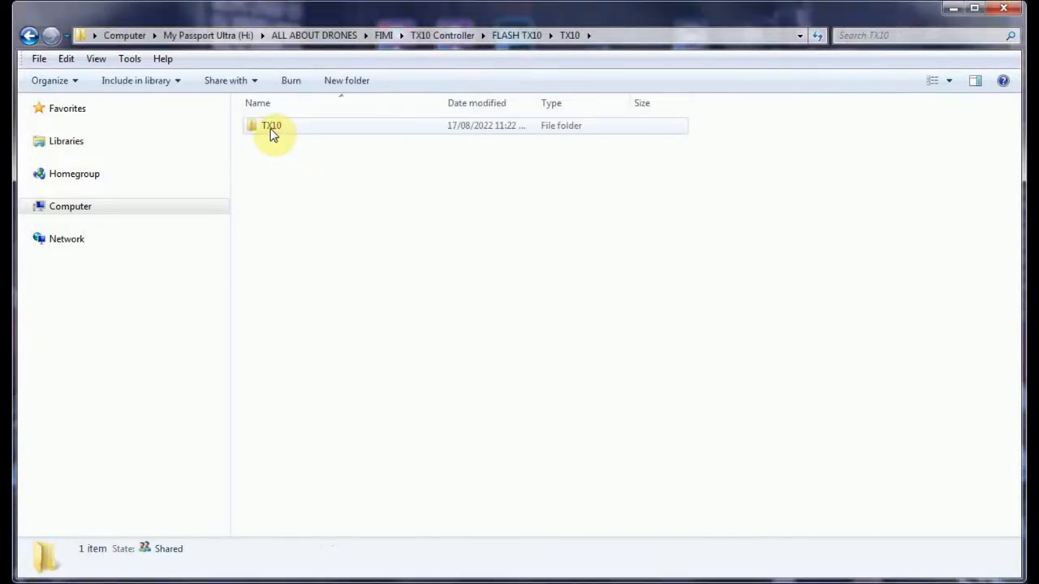
pyautogui.moveTo(282, 131)
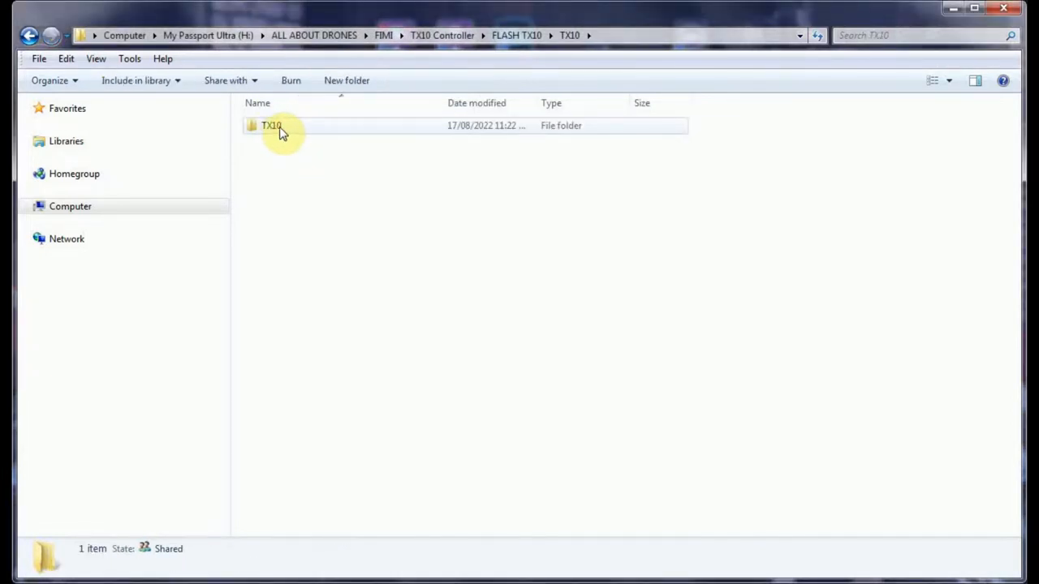
pyautogui.doubleClick(271, 125)
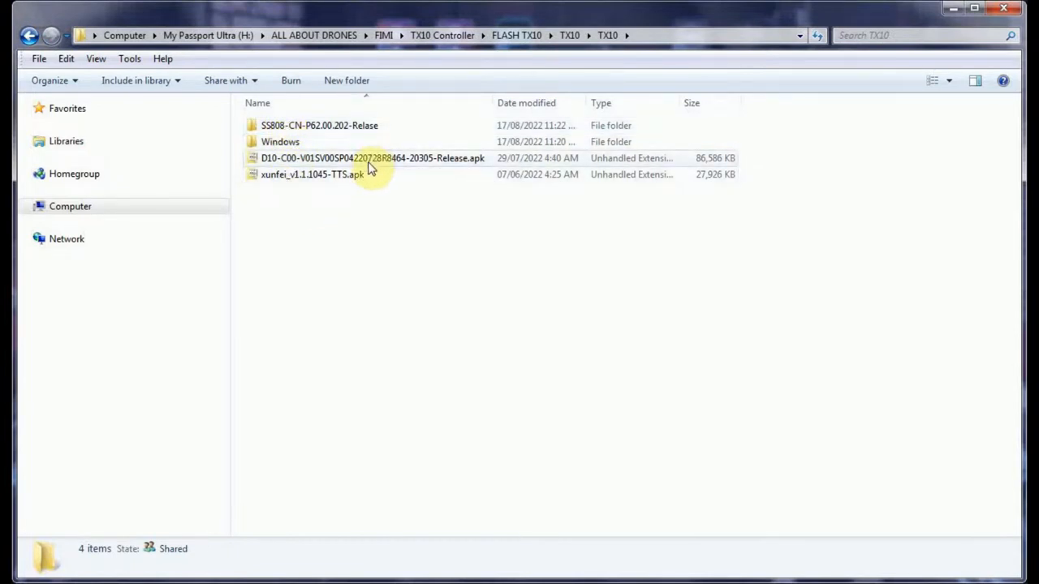
pyautogui.moveTo(361, 177)
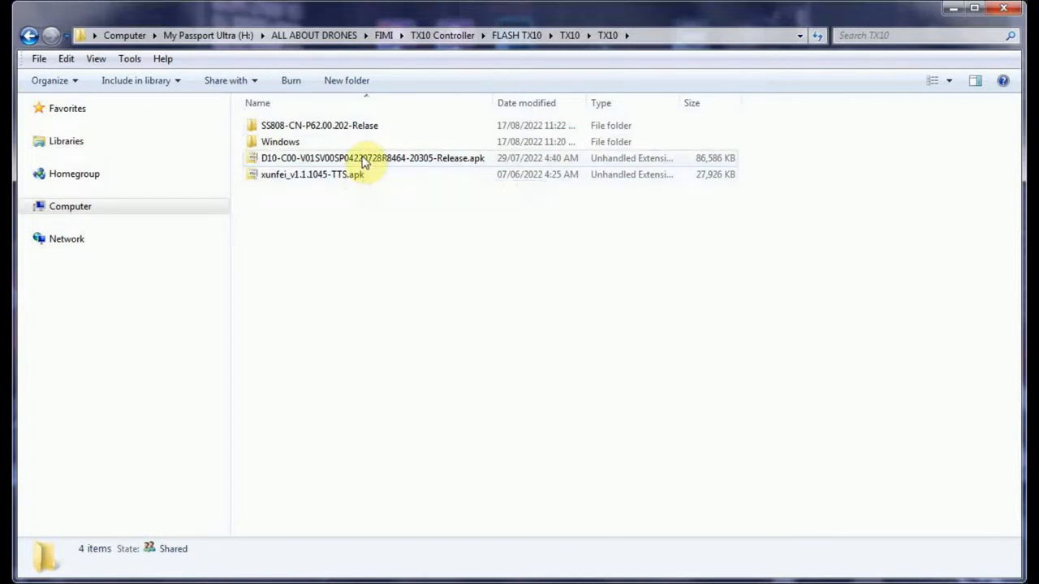
pyautogui.click(372, 157)
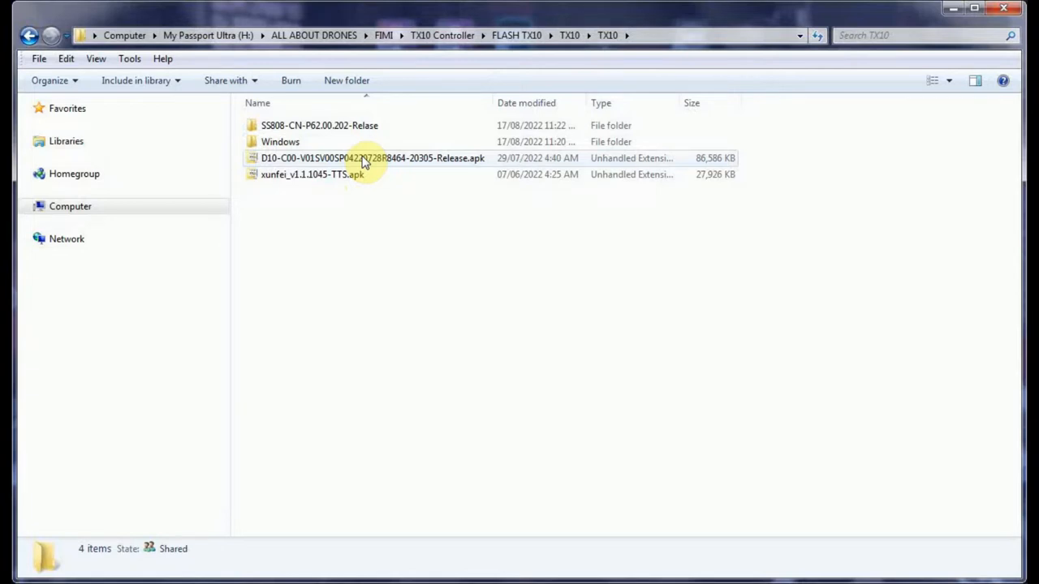
pyautogui.moveTo(349, 177)
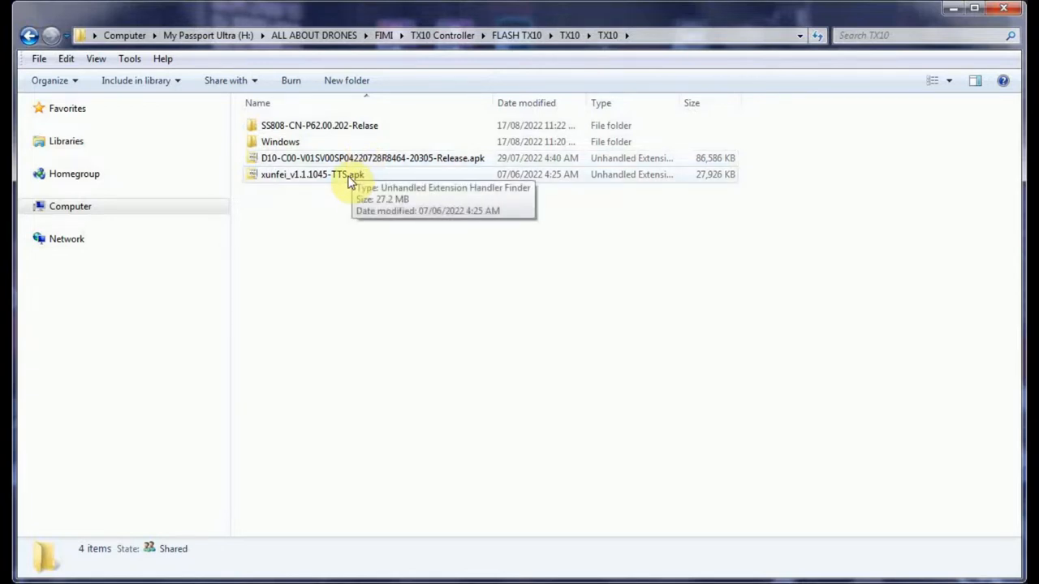
pyautogui.moveTo(324, 230)
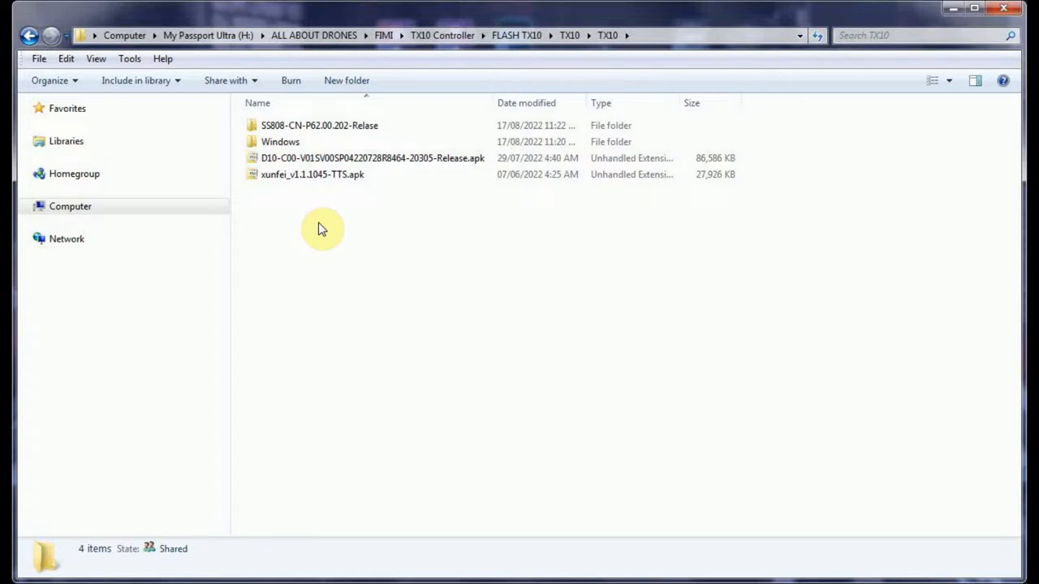
pyautogui.moveTo(326, 234)
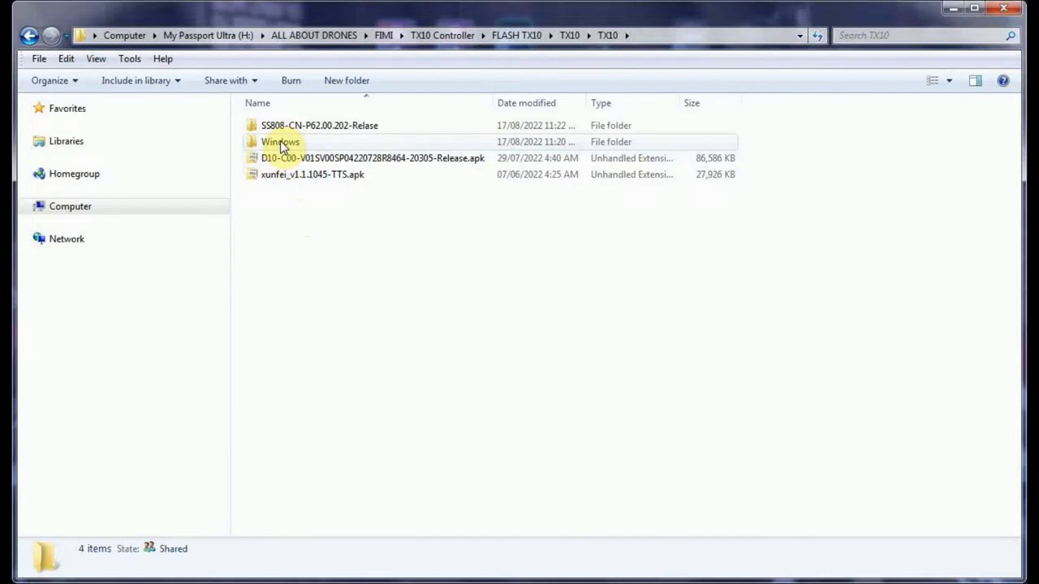
# Enter the Windows folder and select Fibocom_Qualcomm_USB_Driver.exe.
pyautogui.doubleClick(281, 141)
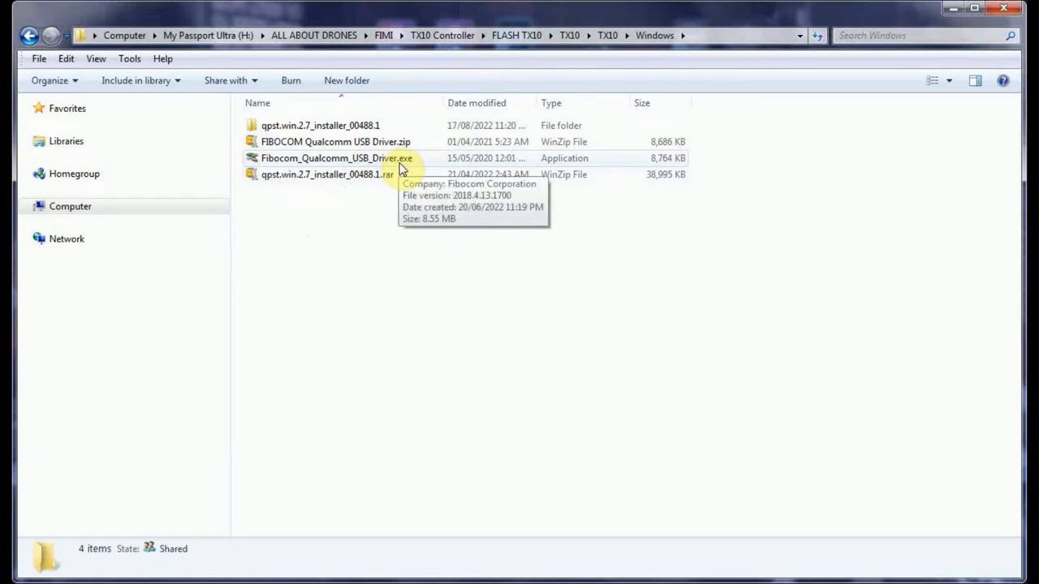
pyautogui.click(338, 159)
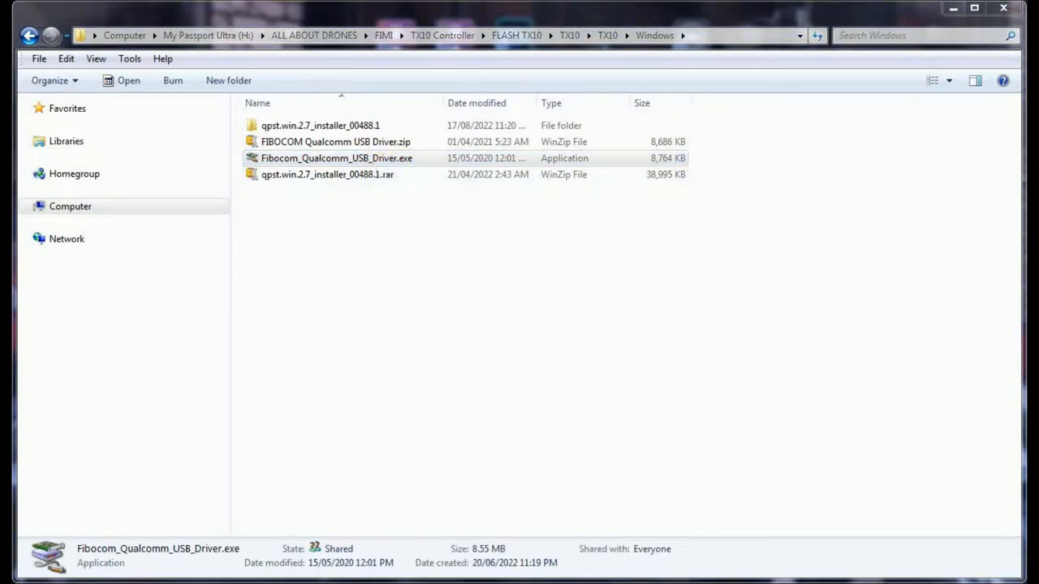
# Run the Fibocom QualComm USB driver setup in English, reinstall the driver and finish.
pyautogui.doubleClick(336, 159)
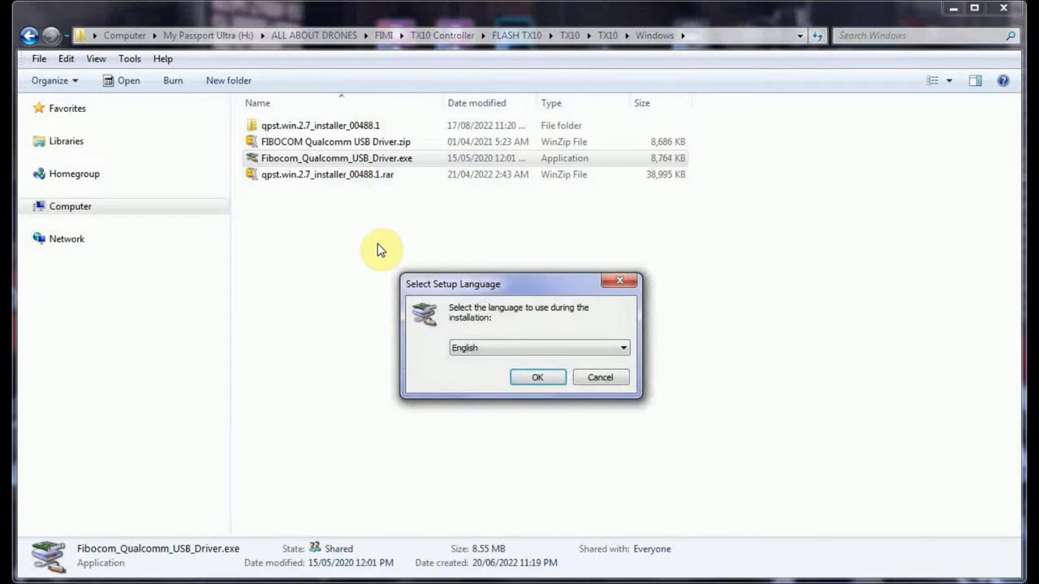
pyautogui.moveTo(474, 324)
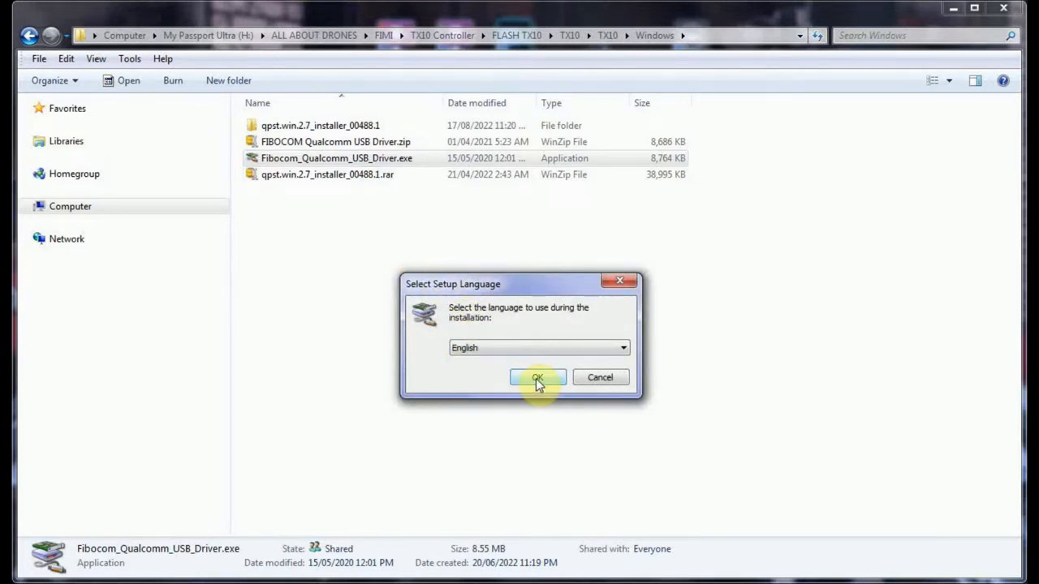
pyautogui.click(537, 377)
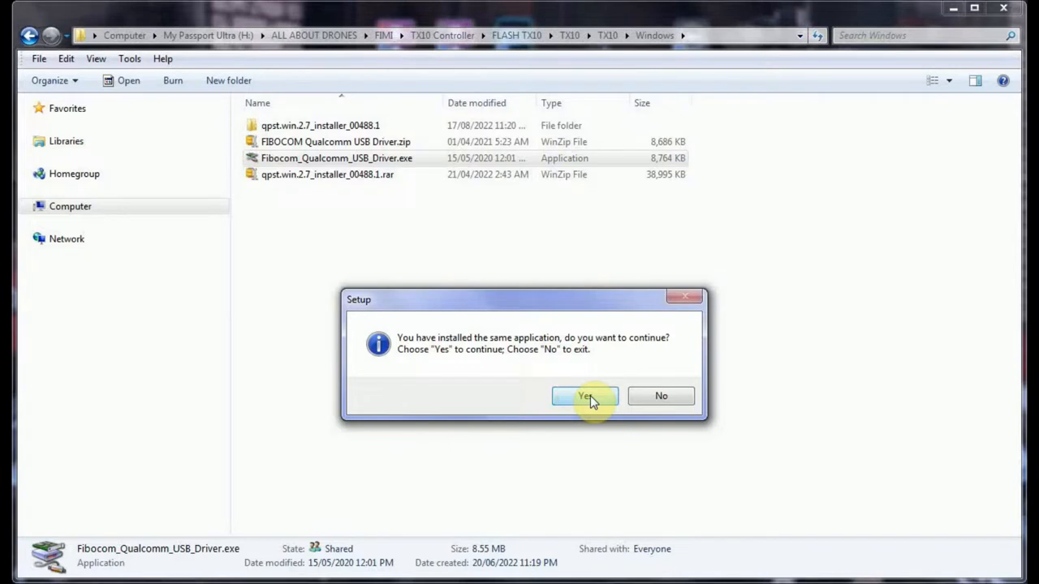
pyautogui.click(584, 396)
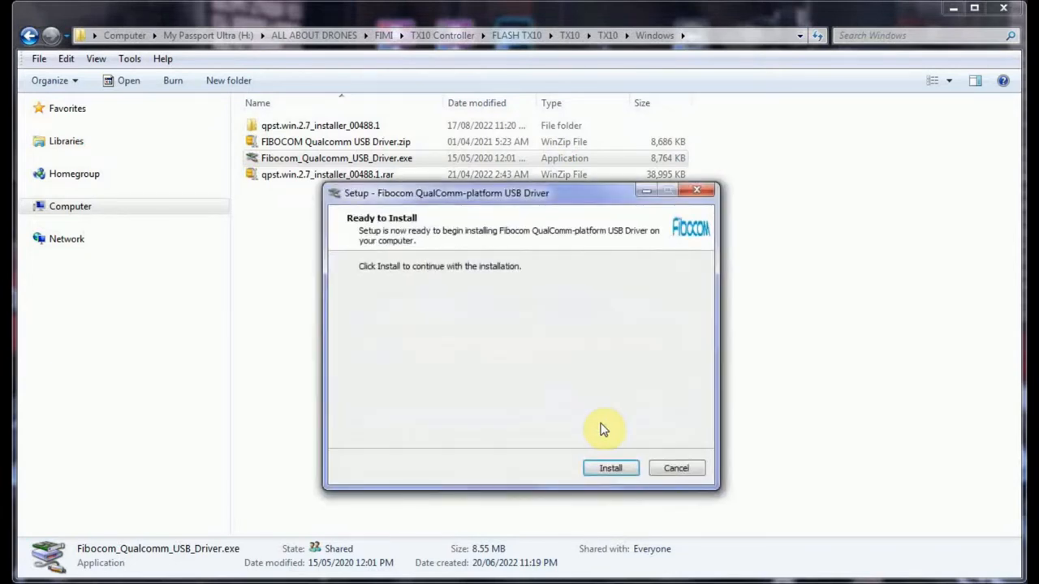
pyautogui.click(610, 467)
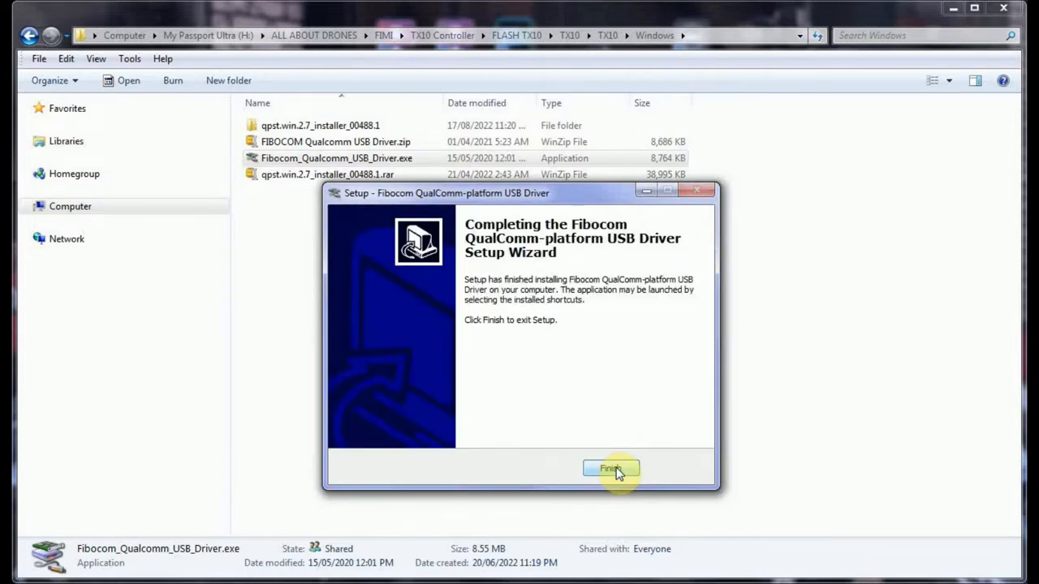
pyautogui.click(610, 468)
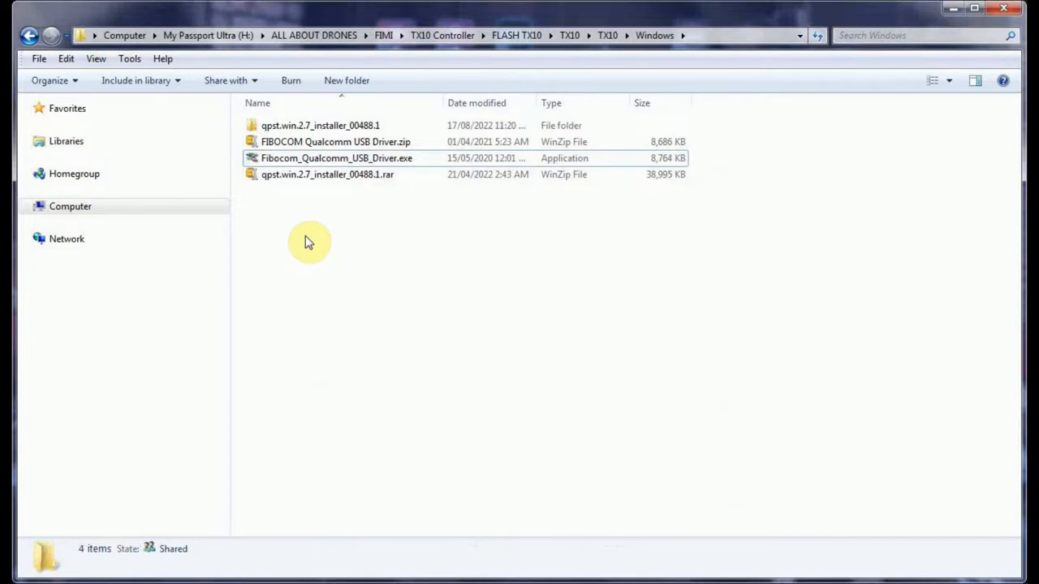
pyautogui.moveTo(310, 242)
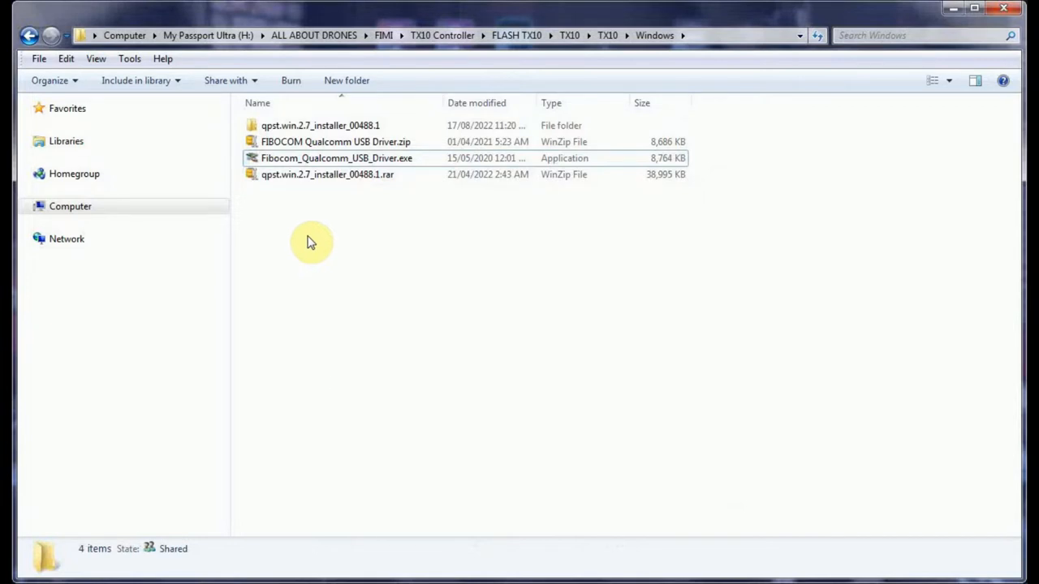
# Enter the qpst.win.2.7_installer_00488.1 folder and select QPST.2.7.488.1.exe.
pyautogui.click(319, 125)
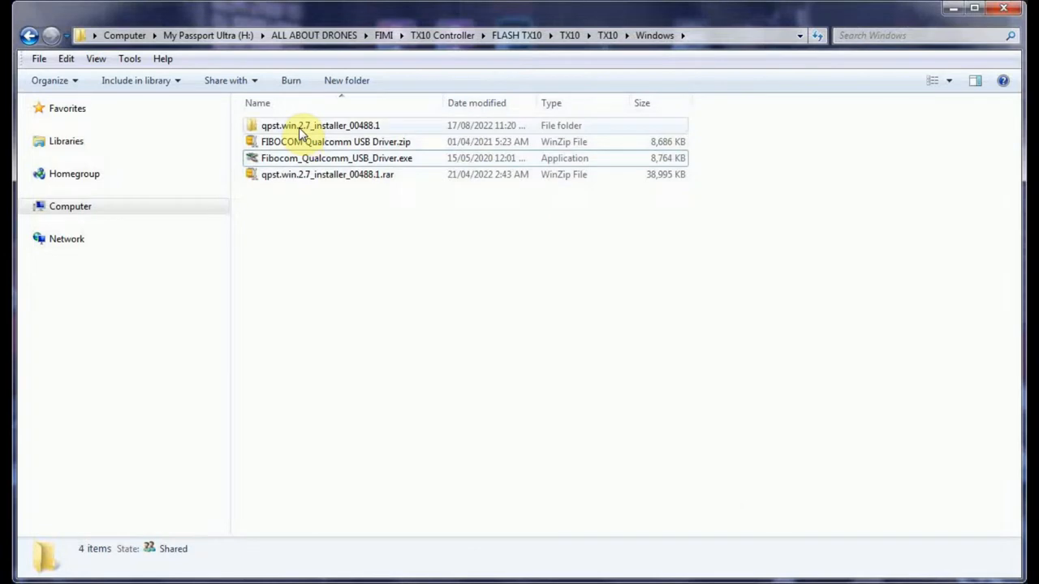
pyautogui.moveTo(339, 141)
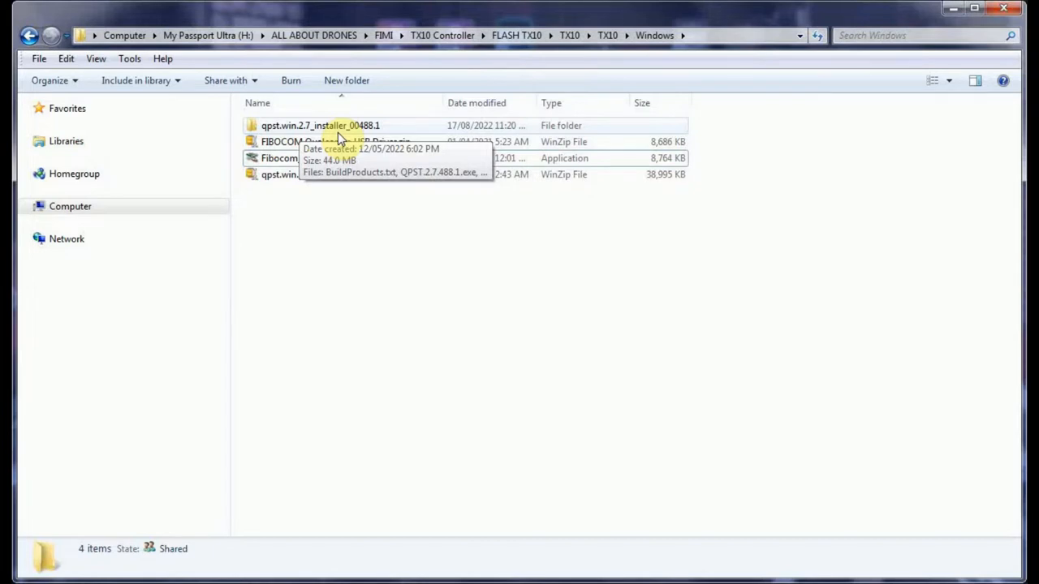
pyautogui.doubleClick(322, 125)
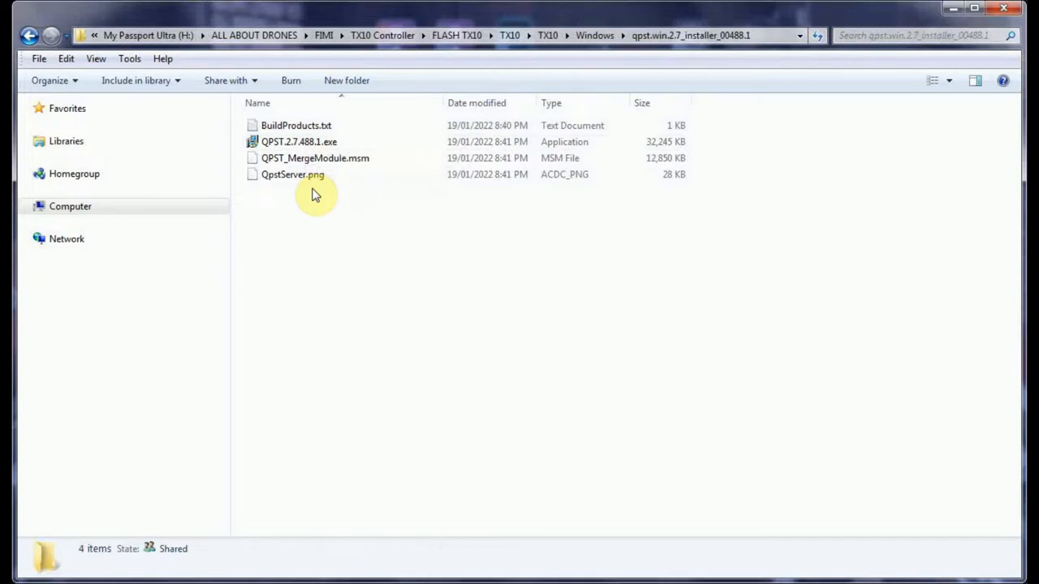
pyautogui.moveTo(298, 141)
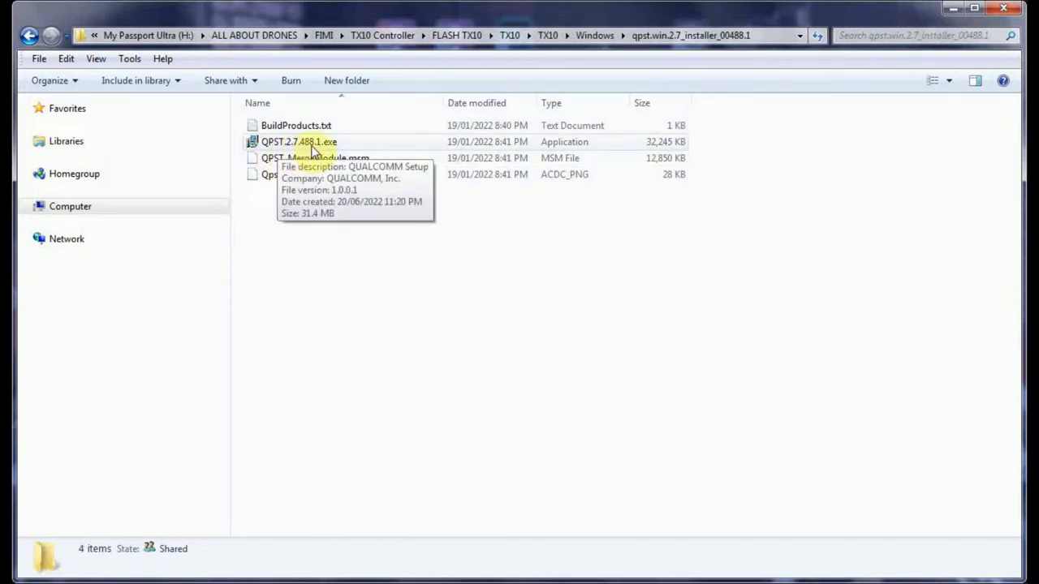
pyautogui.moveTo(348, 152)
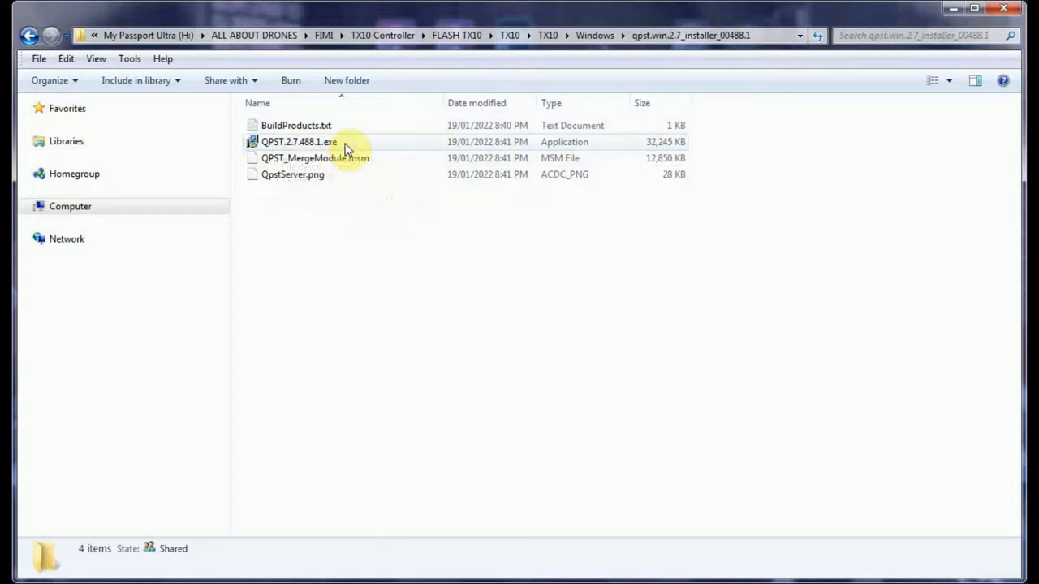
pyautogui.click(298, 142)
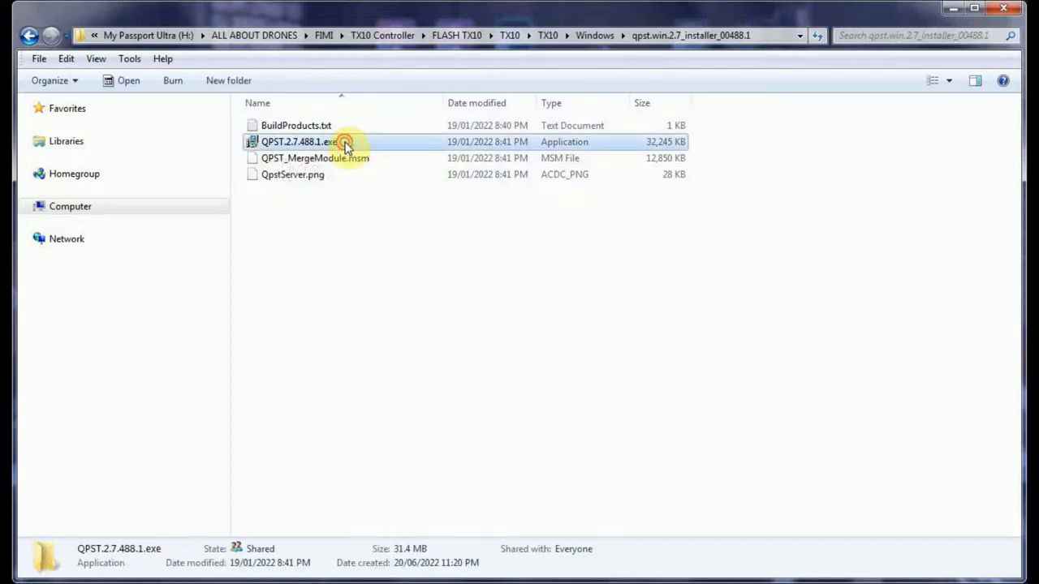
pyautogui.moveTo(324, 143)
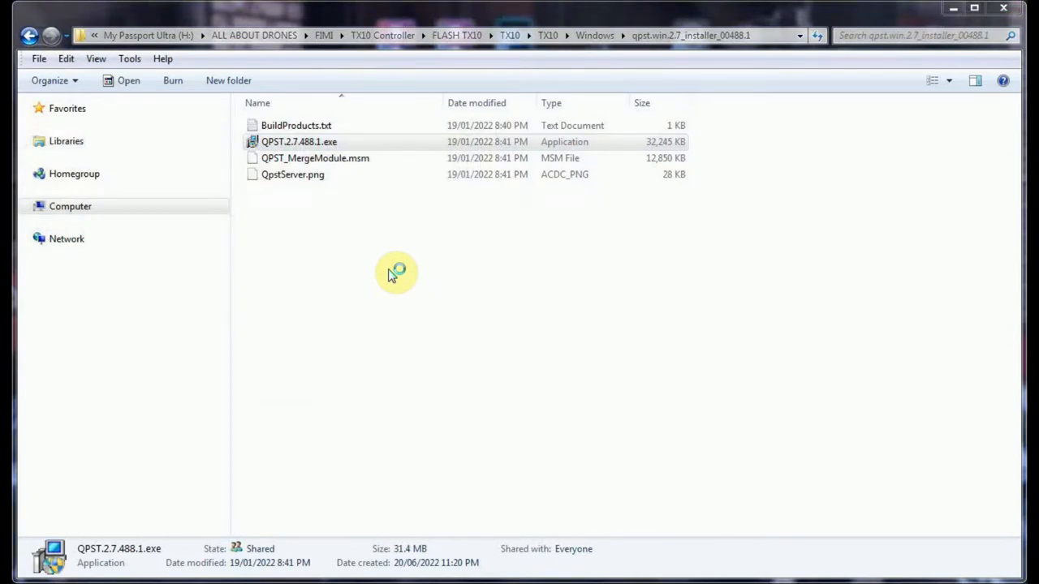
# Launch the QPST 2.7 installer and accept its license agreement.
pyautogui.doubleClick(298, 141)
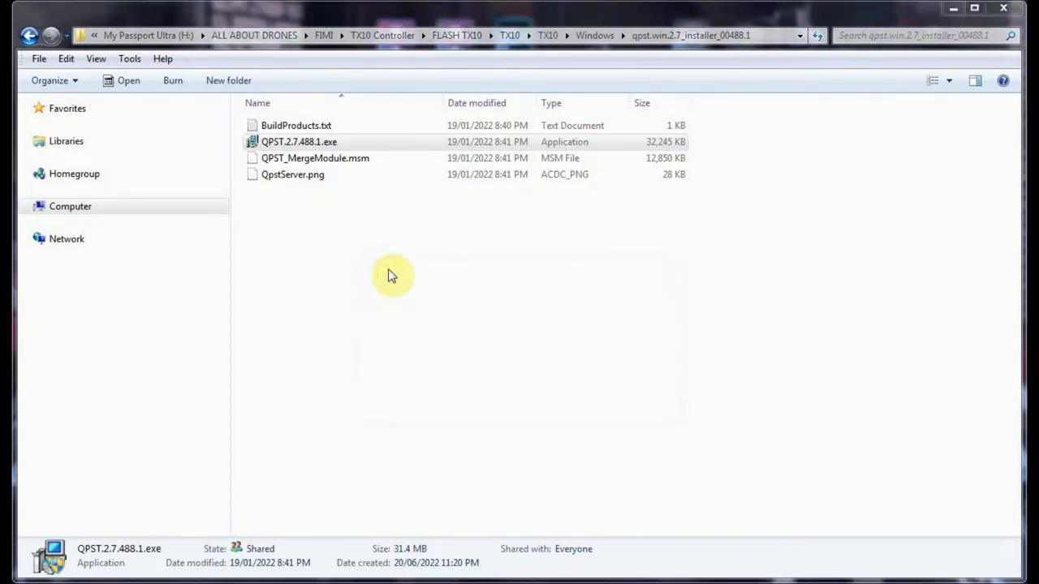
pyautogui.doubleClick(298, 141)
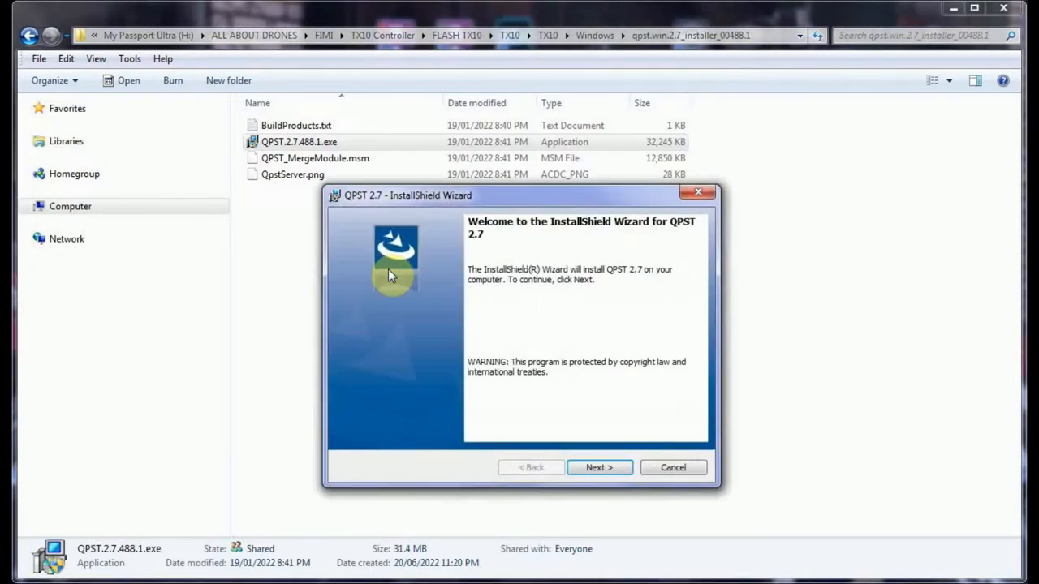
pyautogui.moveTo(367, 321)
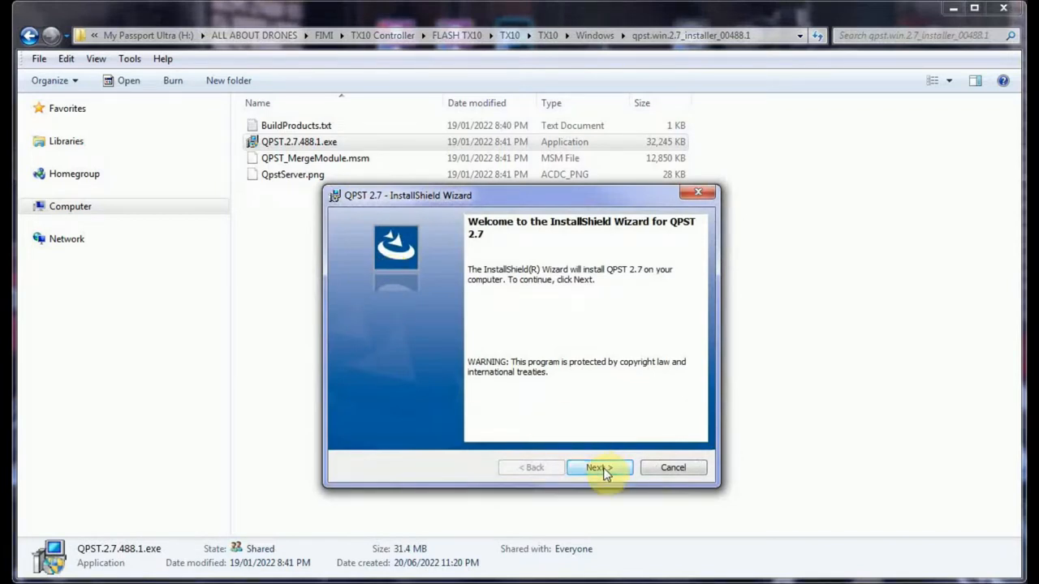
pyautogui.click(599, 467)
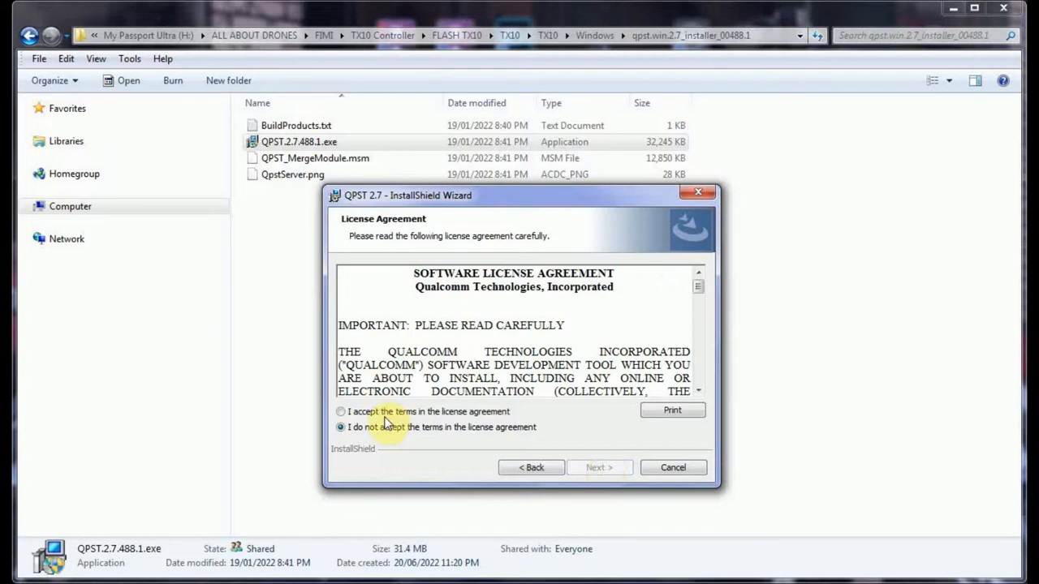
pyautogui.click(341, 413)
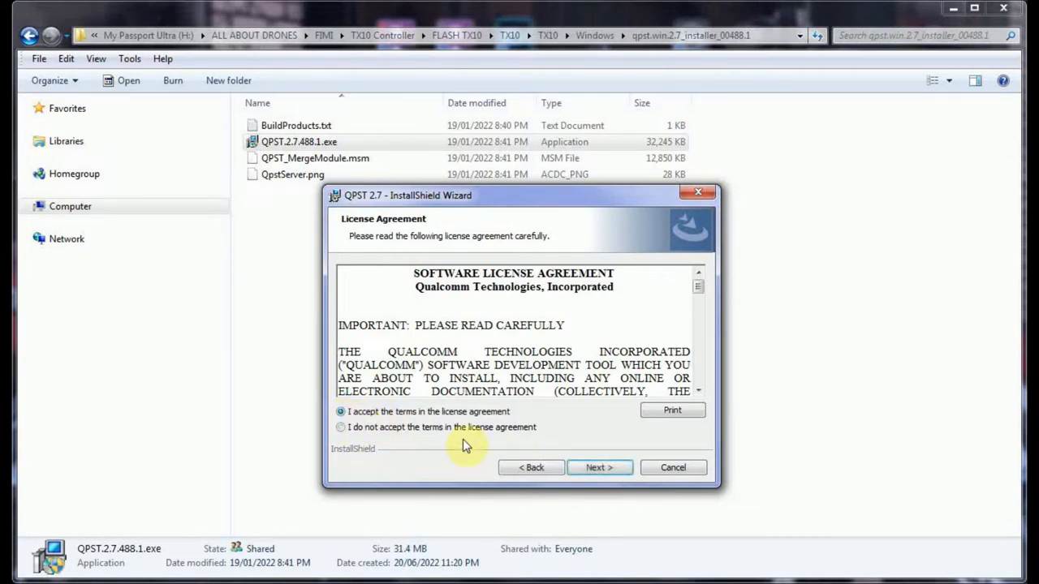
pyautogui.click(599, 467)
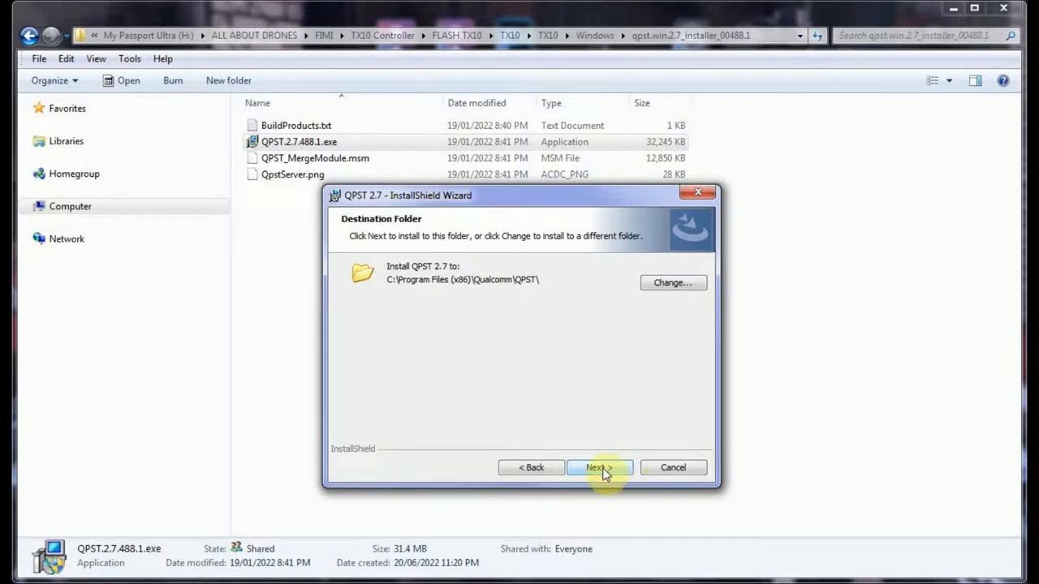
# Keep the default Qualcomm QPST folder and Complete setup, then start the installation.
pyautogui.click(599, 467)
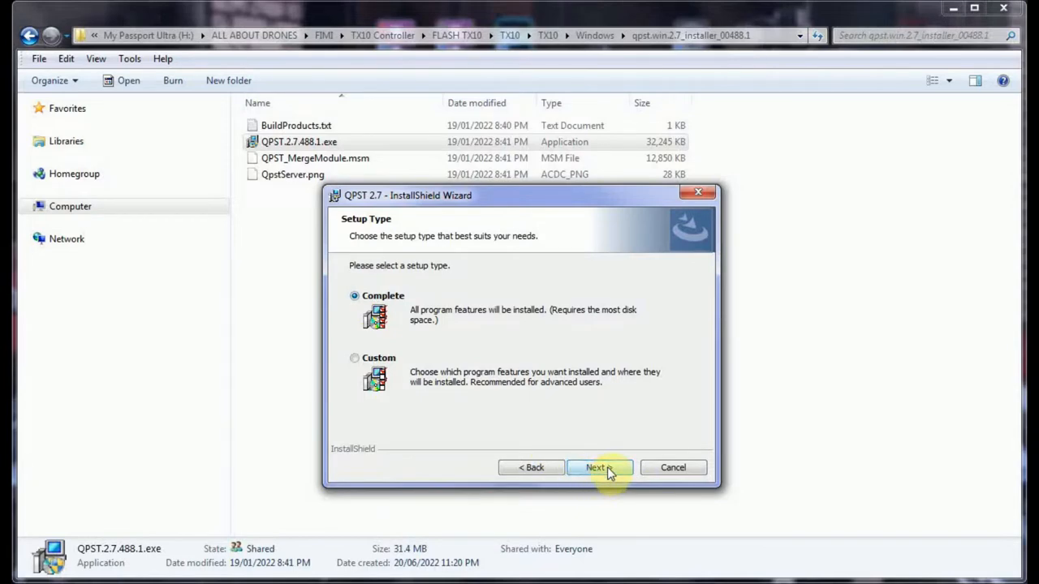
pyautogui.click(599, 467)
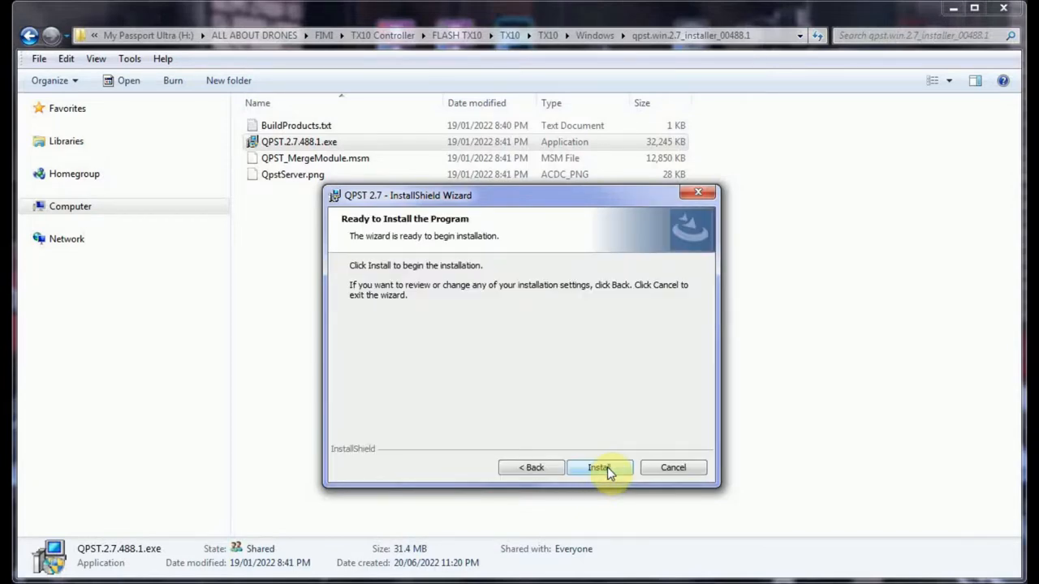
pyautogui.click(599, 467)
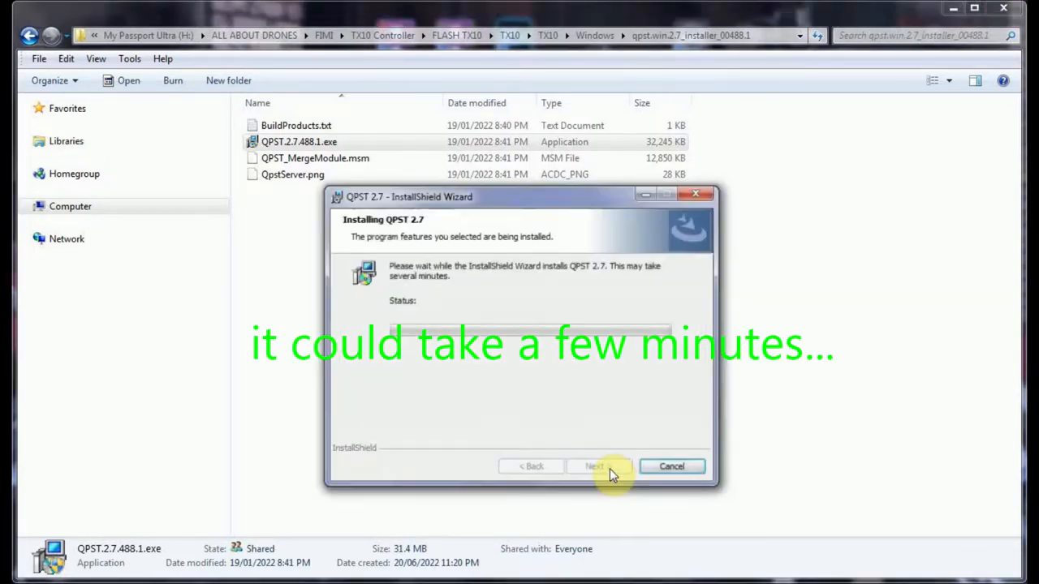
pyautogui.moveTo(578, 411)
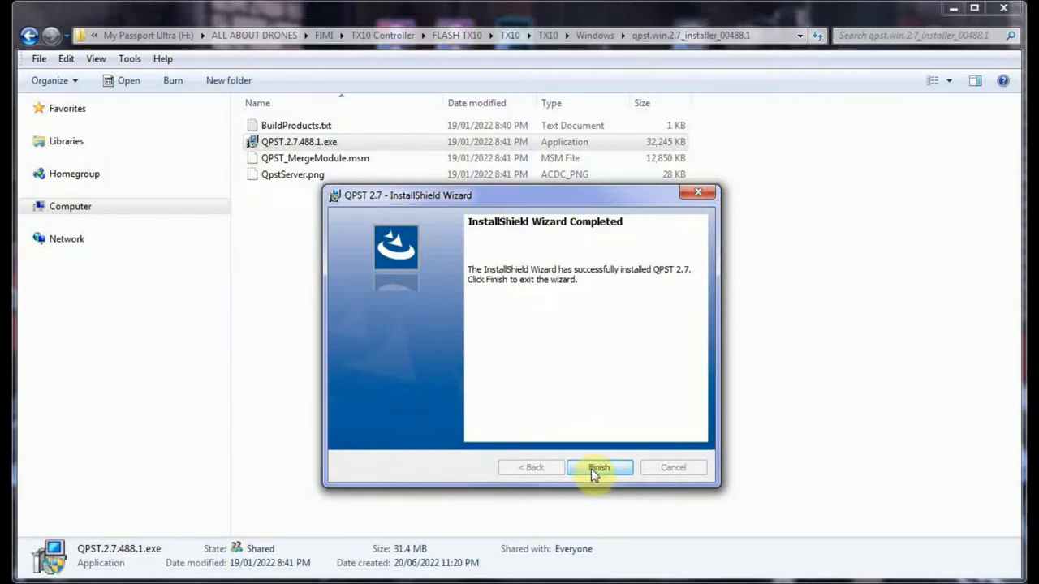
# Finish the QPST wizard and navigate back up to the FLASH TX10 folder.
pyautogui.click(598, 468)
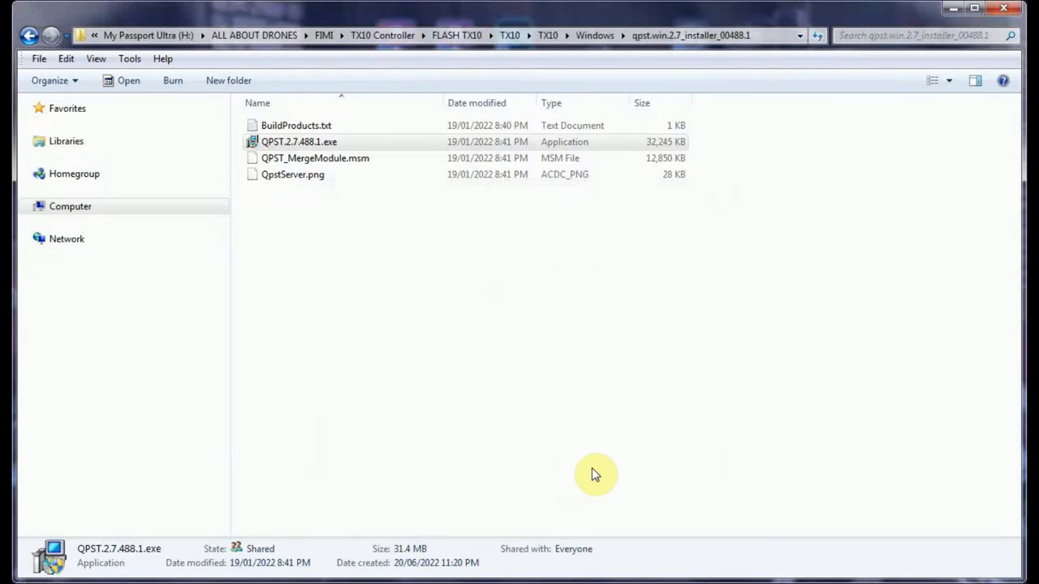
pyautogui.click(30, 35)
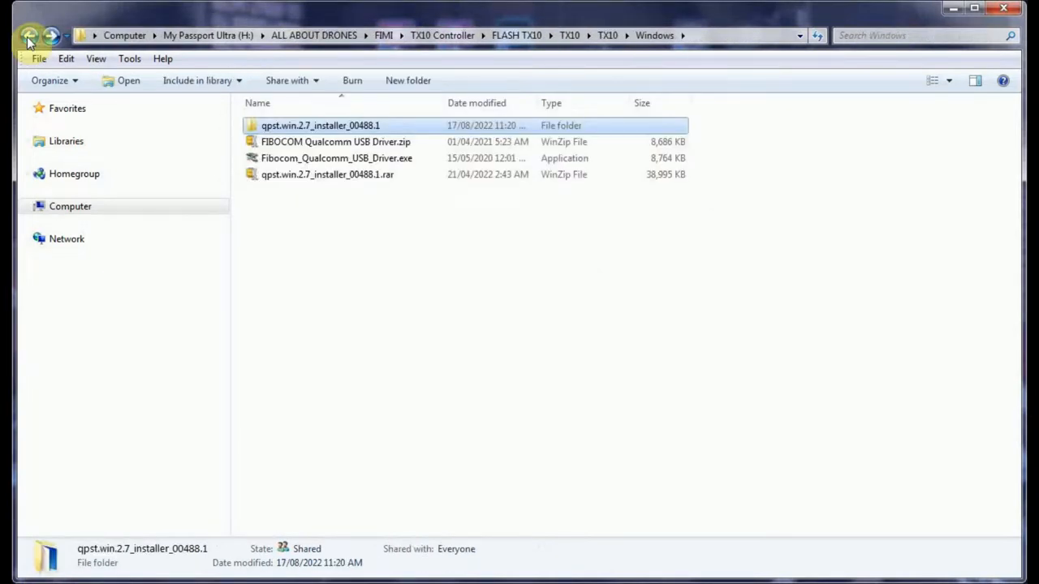
pyautogui.click(29, 36)
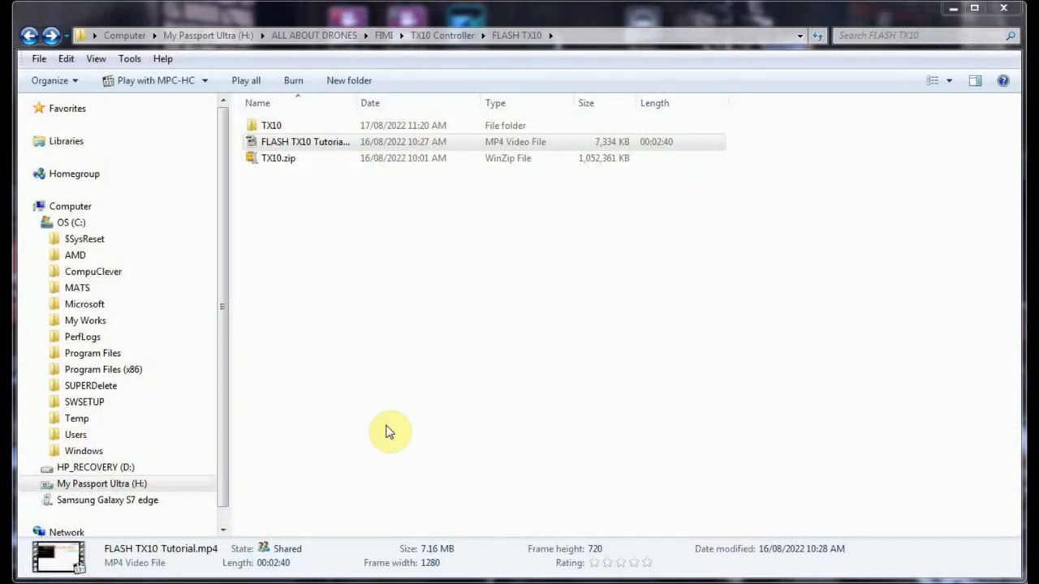
pyautogui.moveTo(398, 436)
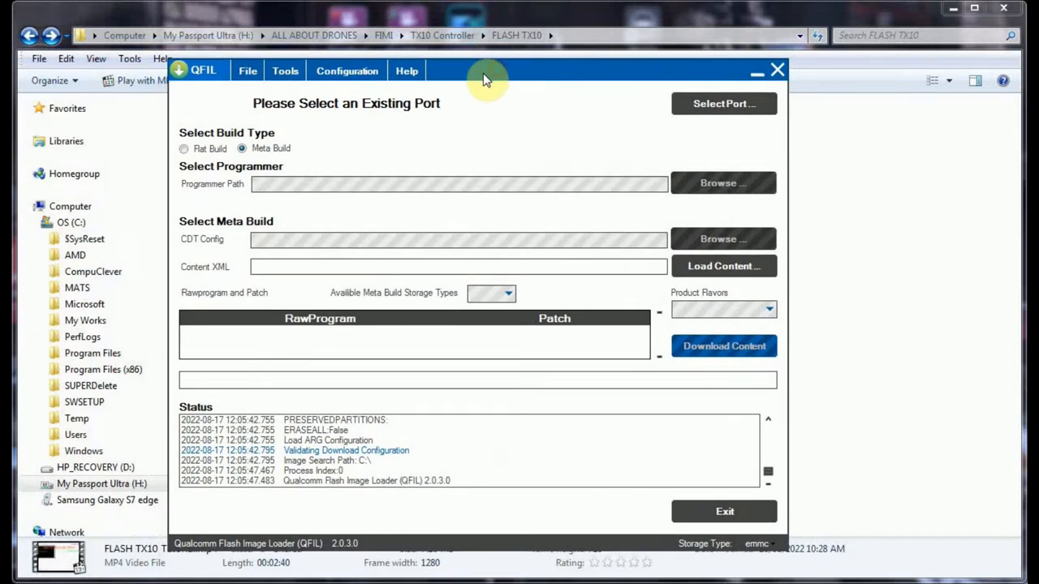
pyautogui.moveTo(513, 149)
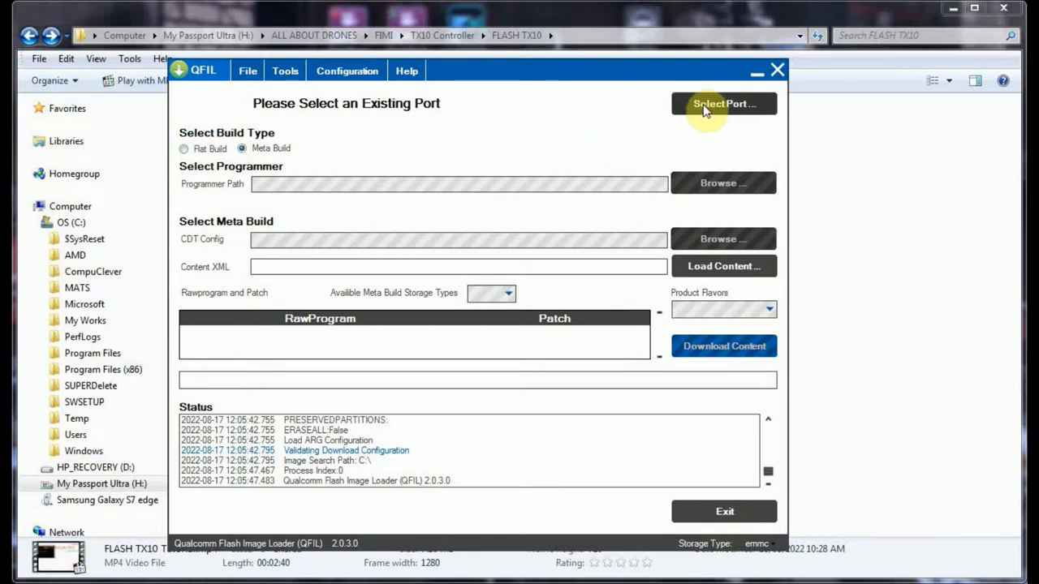
# Select the Qualcomm HS-USB QDLoader 9008 (COM21) port and choose Flat Build as the build type.
pyautogui.click(722, 104)
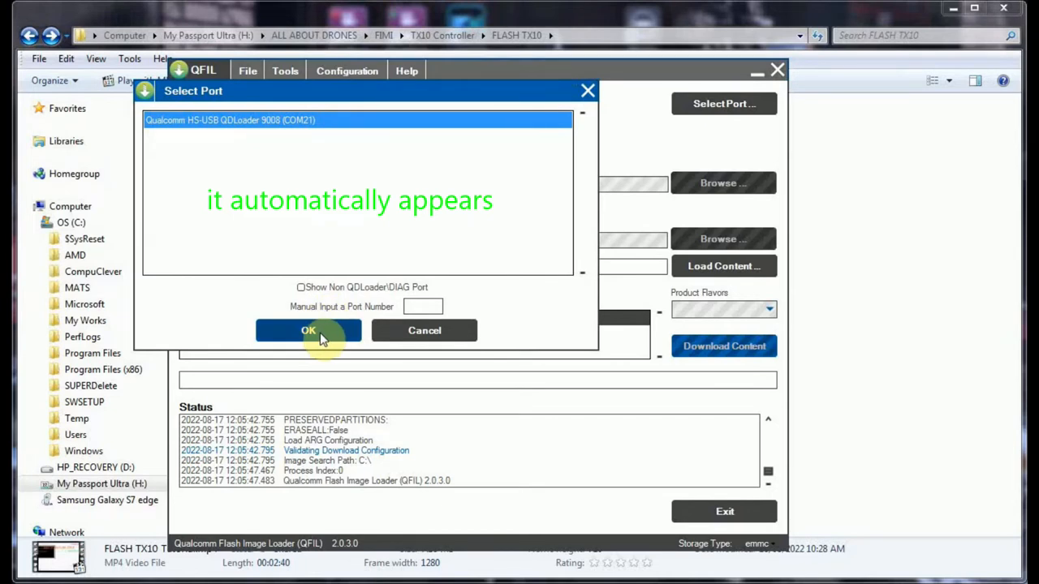
pyautogui.click(309, 332)
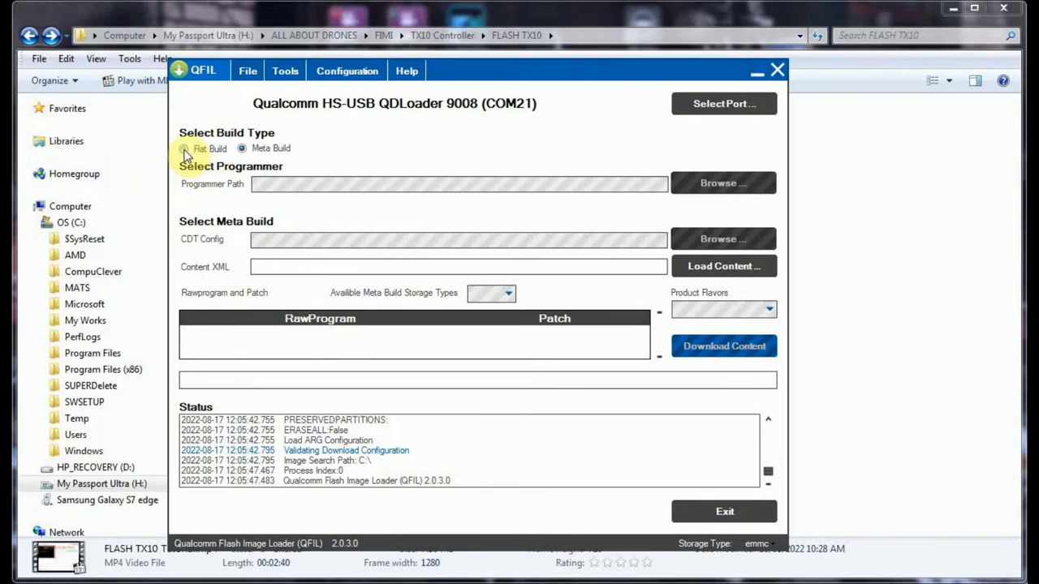
pyautogui.click(185, 150)
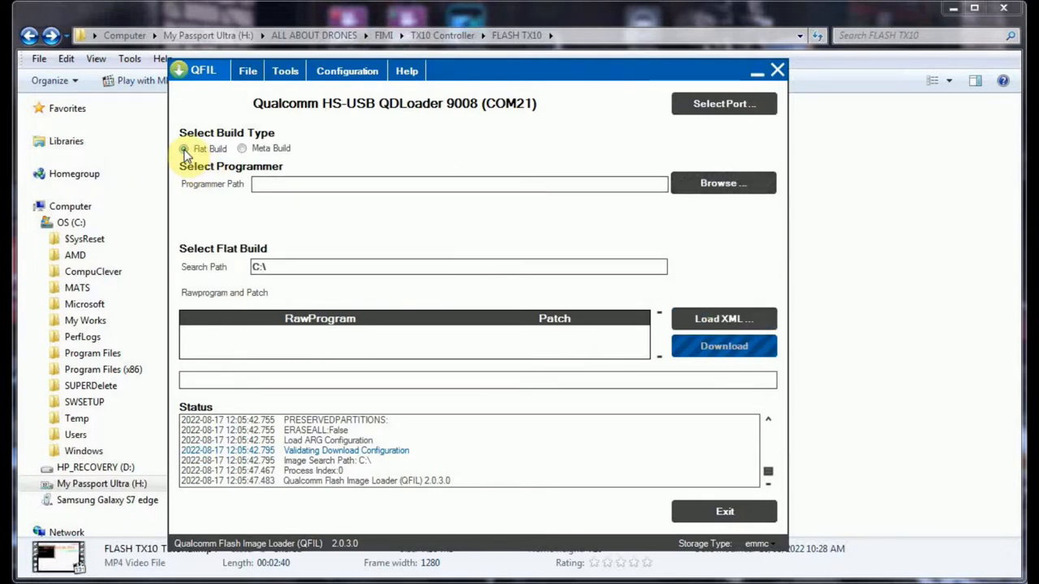
pyautogui.click(185, 149)
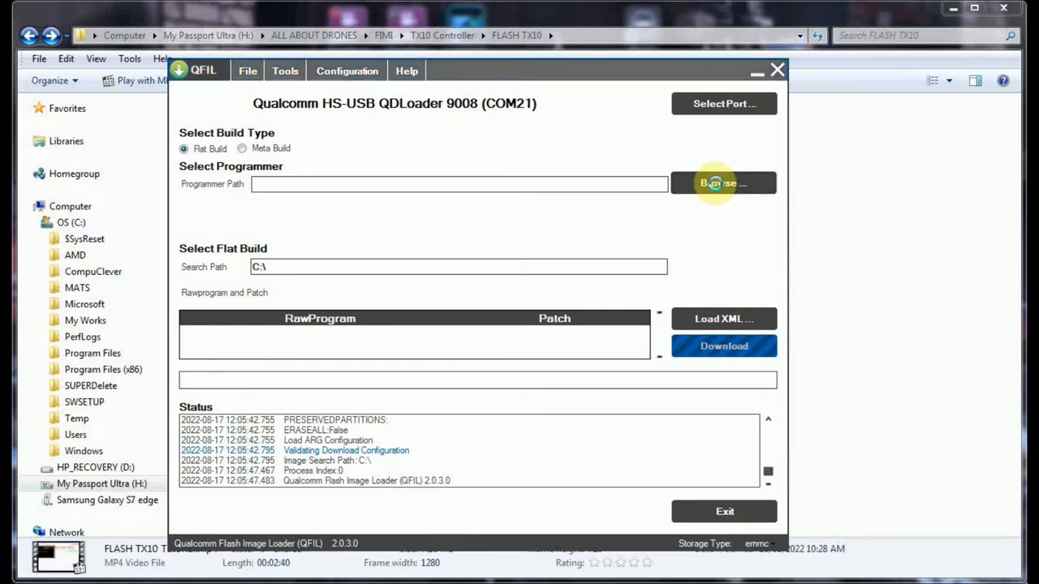
# Browse to the TX10 release folder and set prog_emmc_firehose_8953_ddr.mbn as the programmer.
pyautogui.click(722, 182)
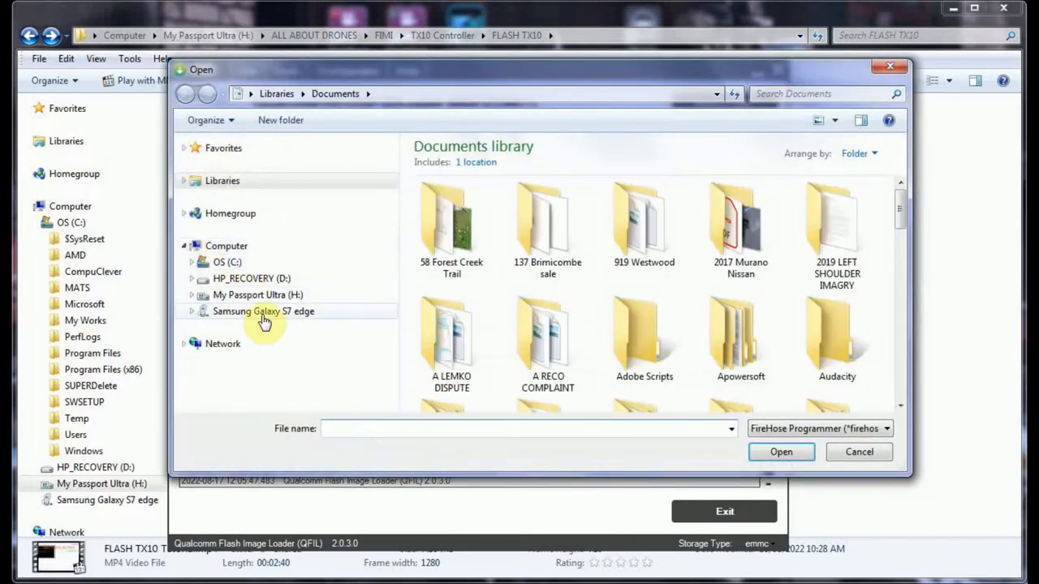
pyautogui.click(258, 295)
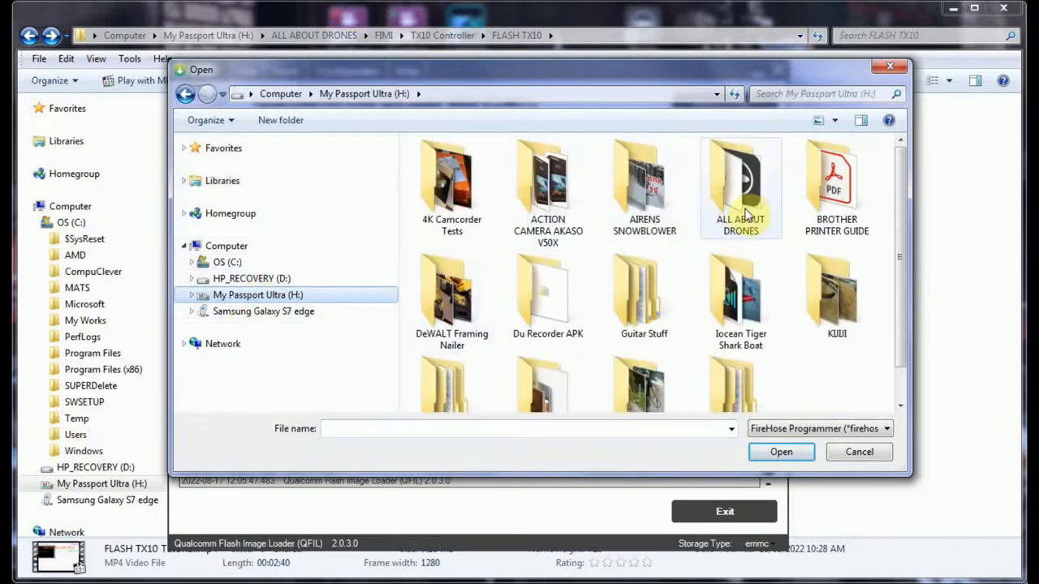
pyautogui.moveTo(745, 213)
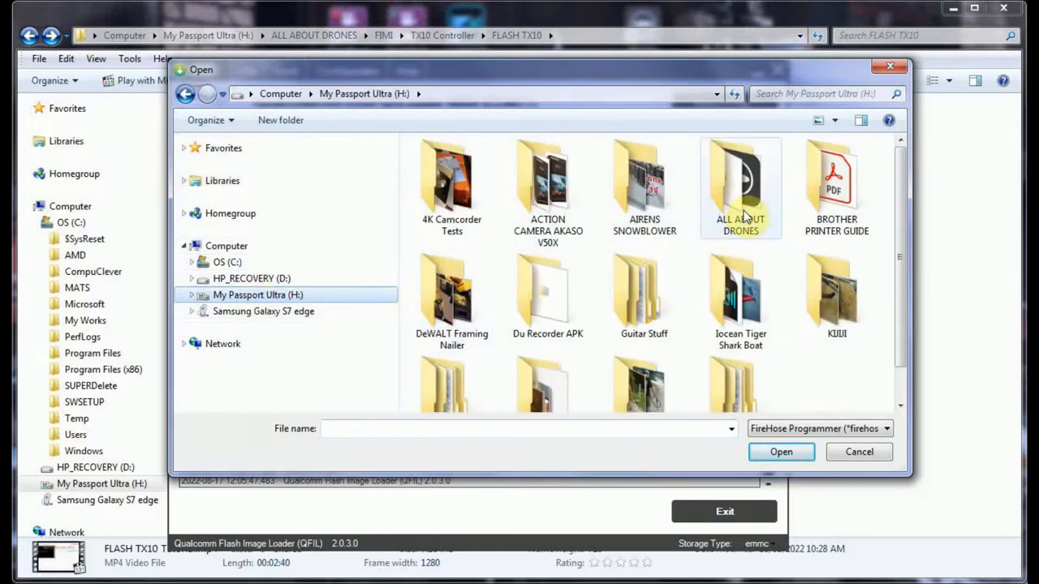
pyautogui.doubleClick(740, 187)
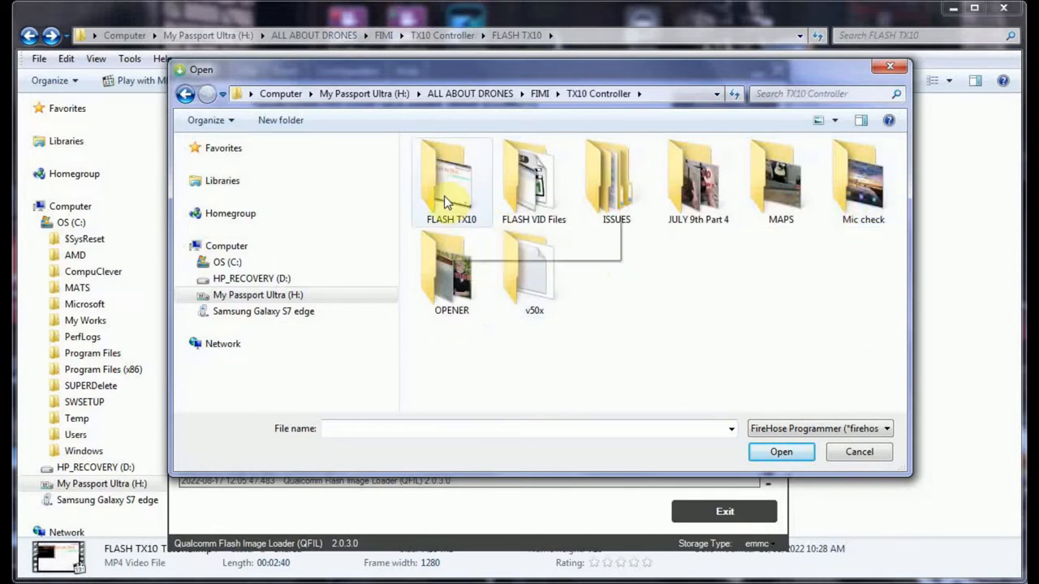
pyautogui.doubleClick(451, 178)
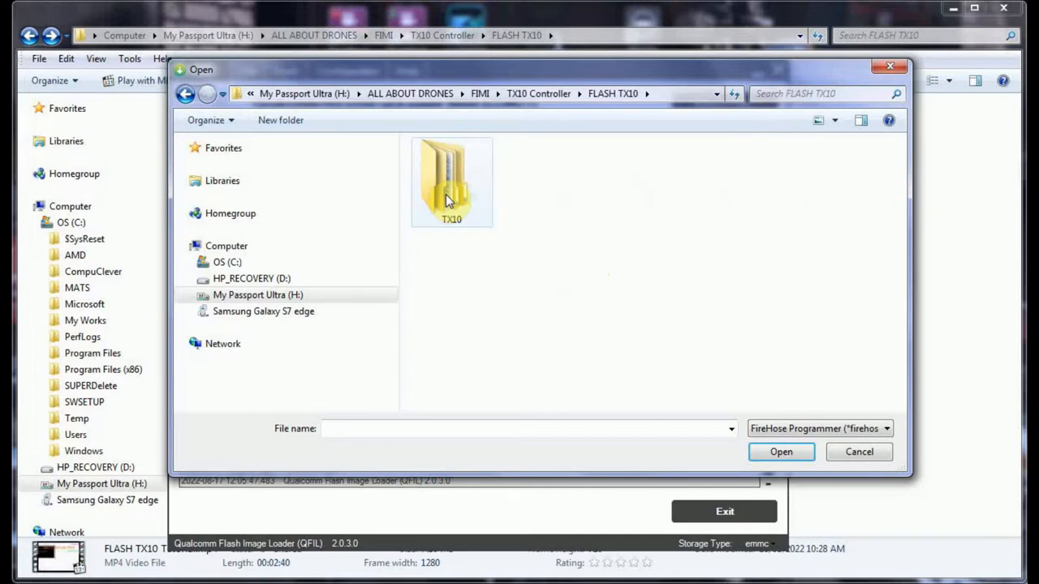
pyautogui.doubleClick(451, 182)
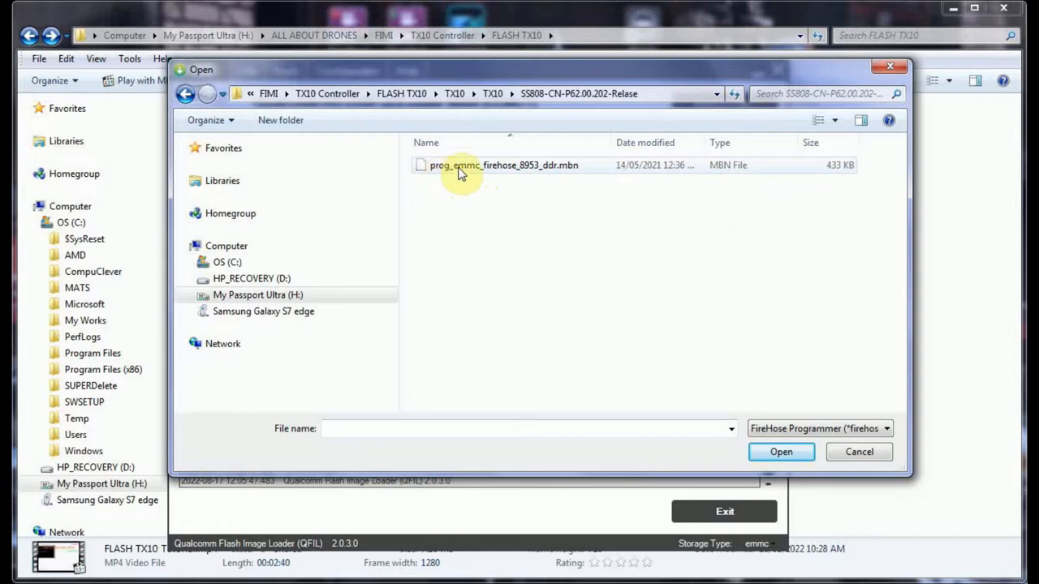
pyautogui.moveTo(487, 171)
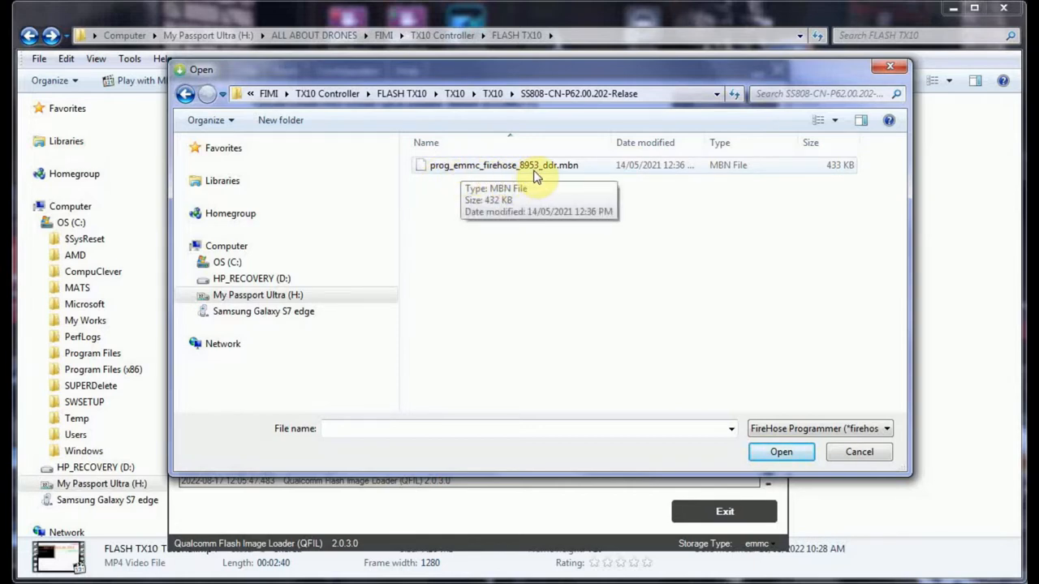
pyautogui.moveTo(568, 177)
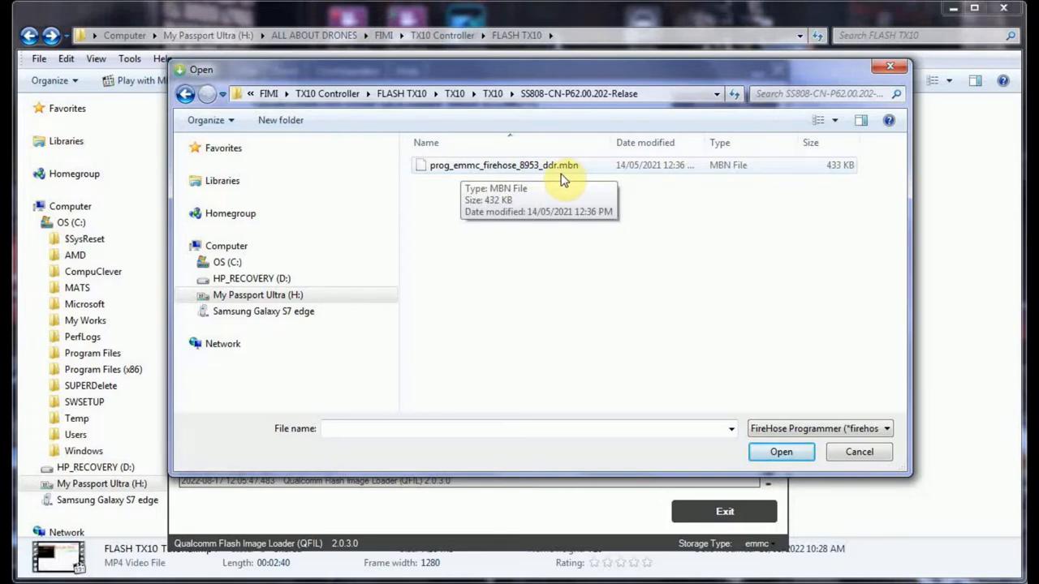
pyautogui.click(503, 165)
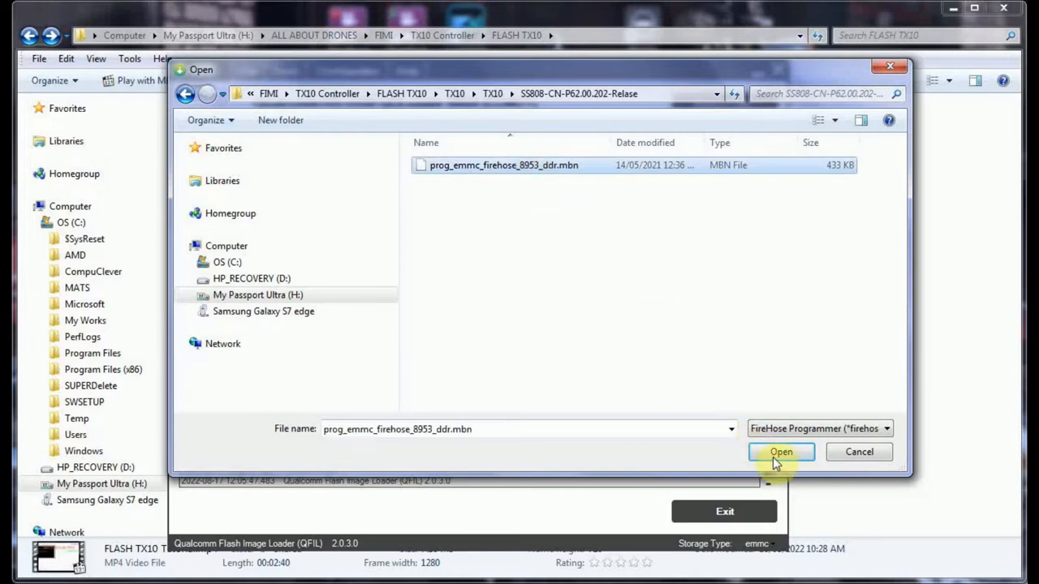
pyautogui.click(778, 451)
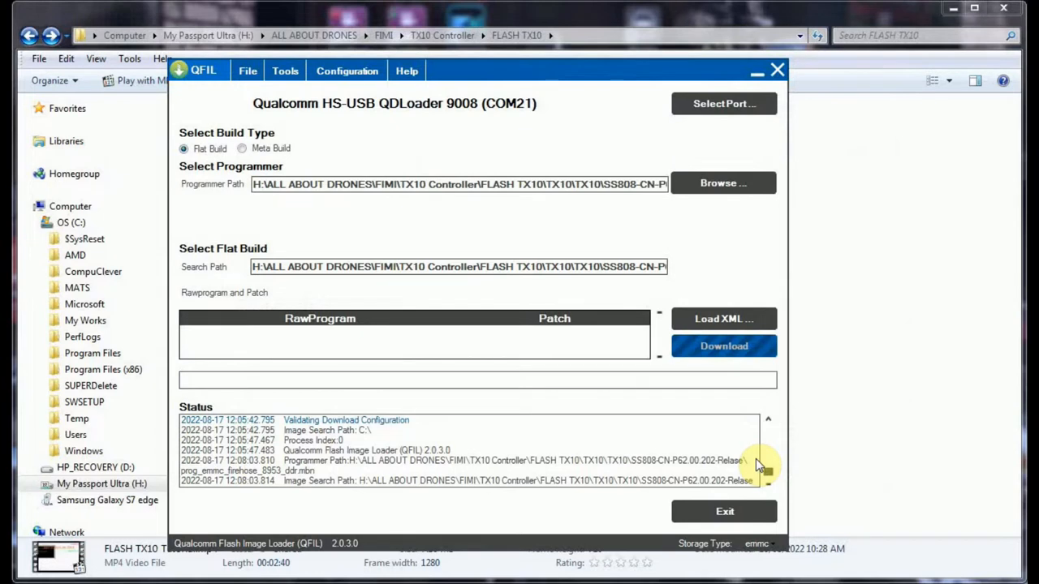
pyautogui.moveTo(678, 409)
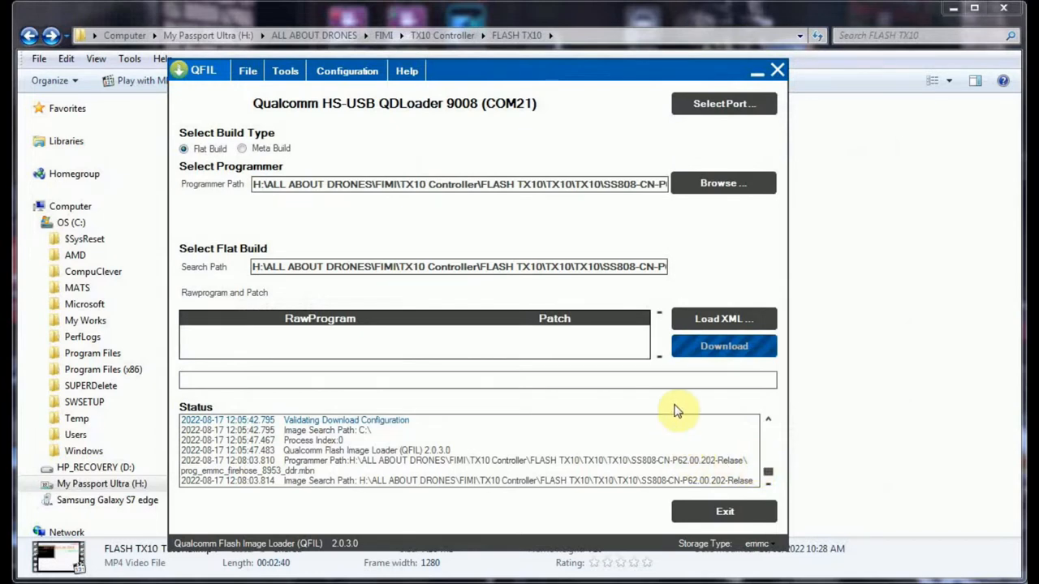
pyautogui.moveTo(723, 318)
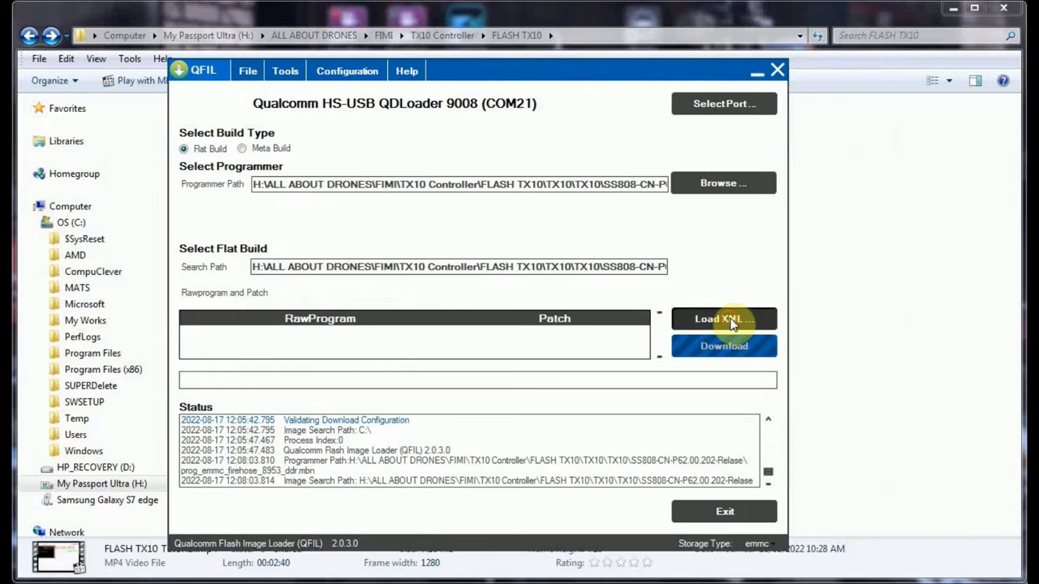
# Load rawprogram0_update_original.xml as the raw program and patch0.xml as the patch.
pyautogui.click(720, 318)
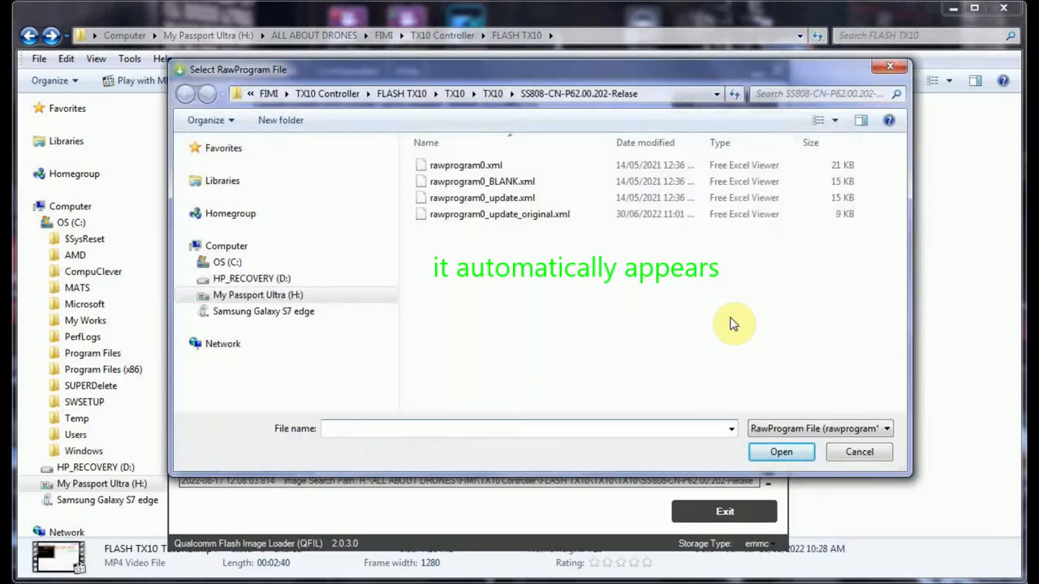
pyautogui.moveTo(483, 217)
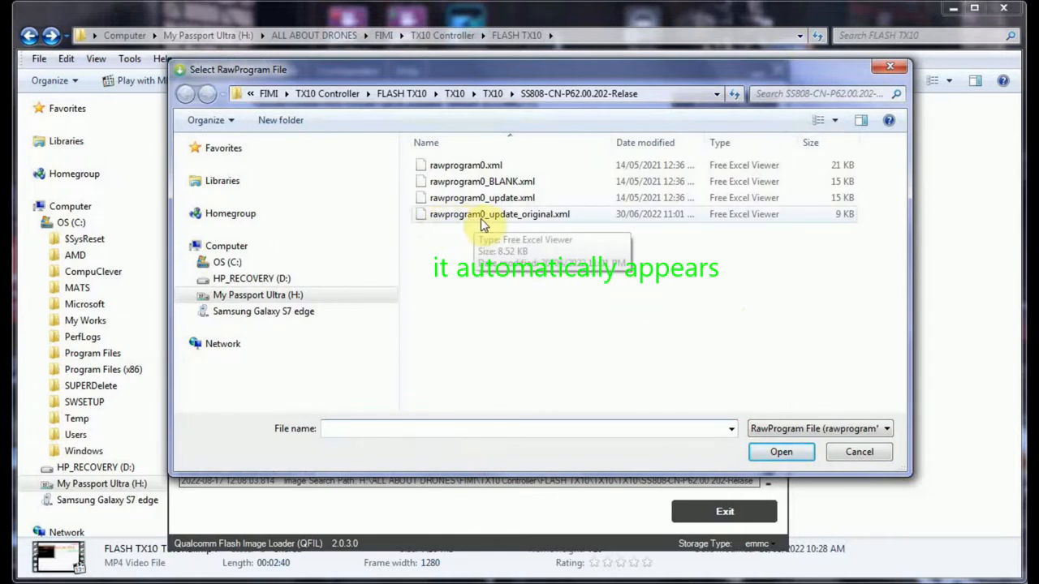
pyautogui.click(500, 214)
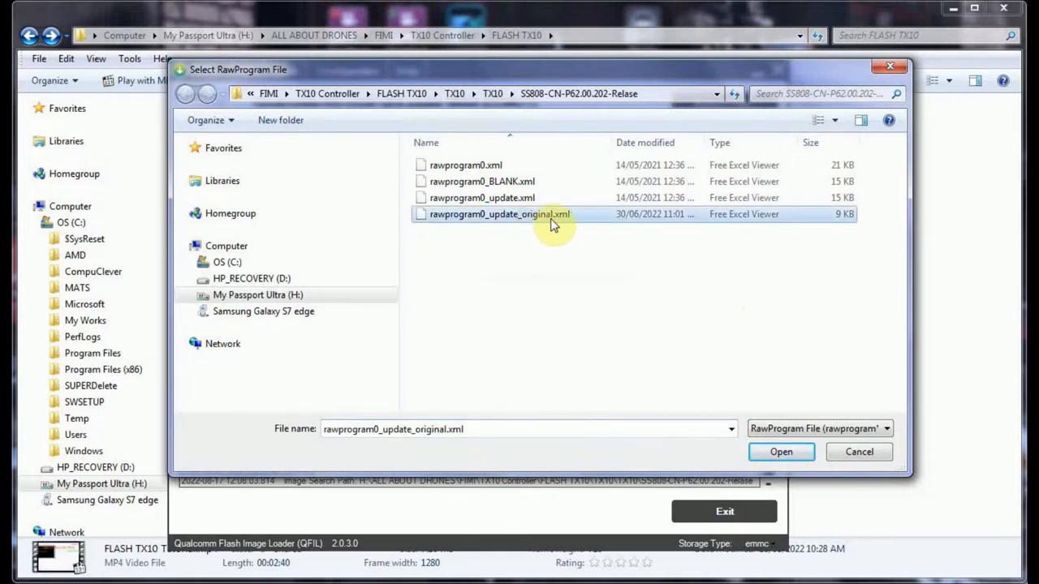
pyautogui.moveTo(572, 218)
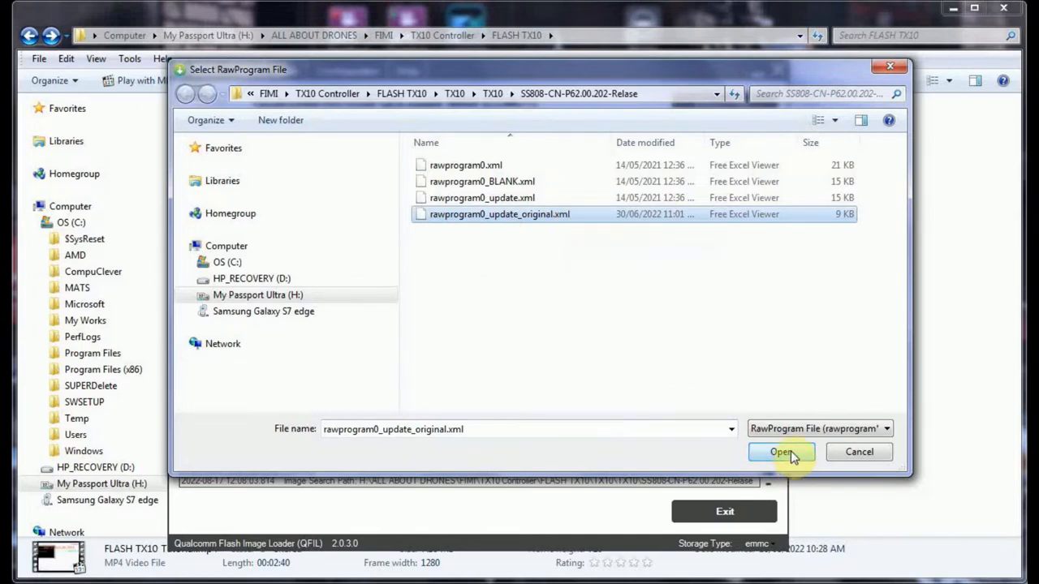
pyautogui.click(781, 451)
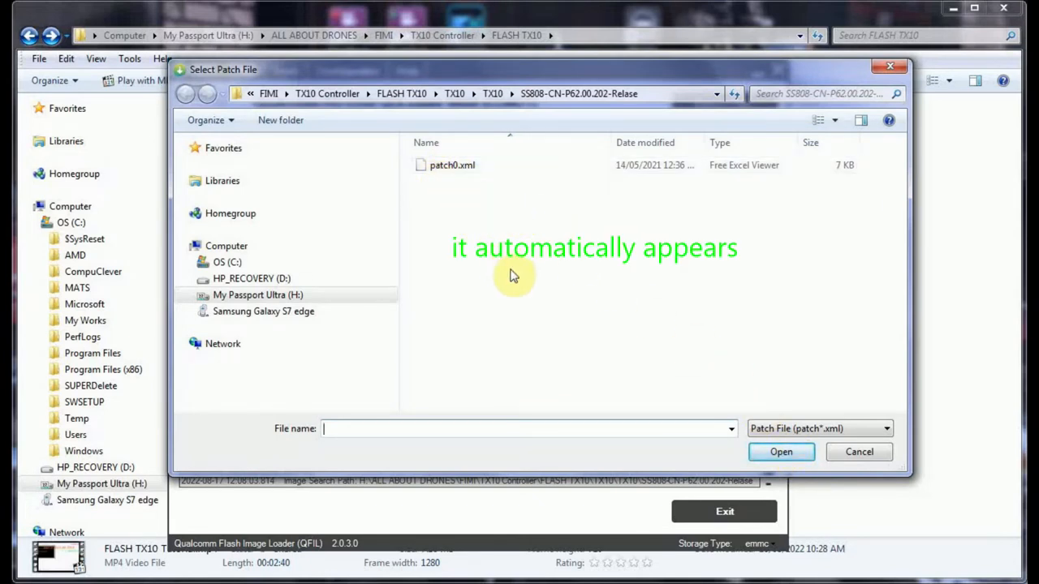
pyautogui.click(451, 166)
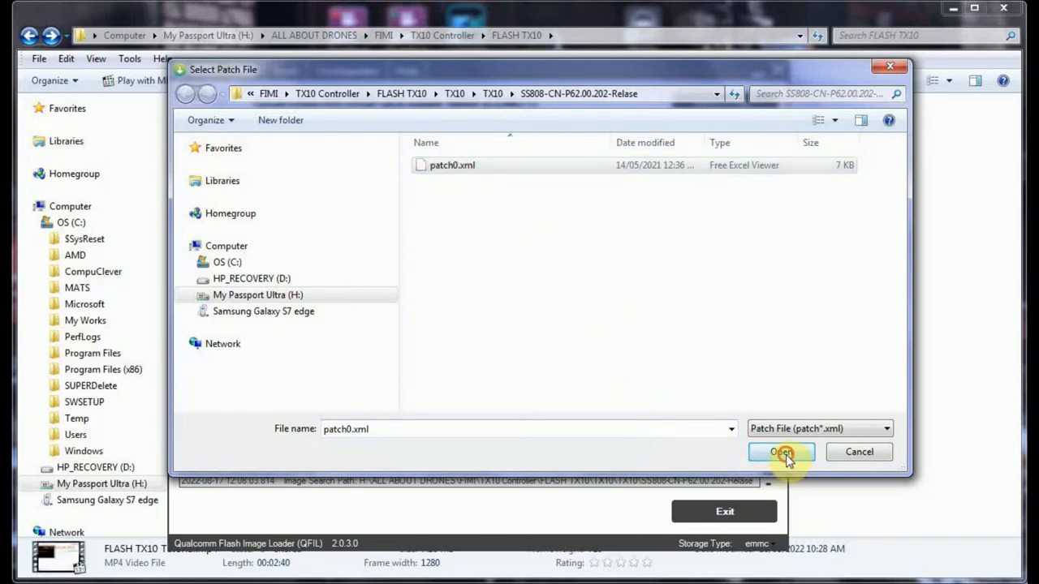
pyautogui.click(776, 451)
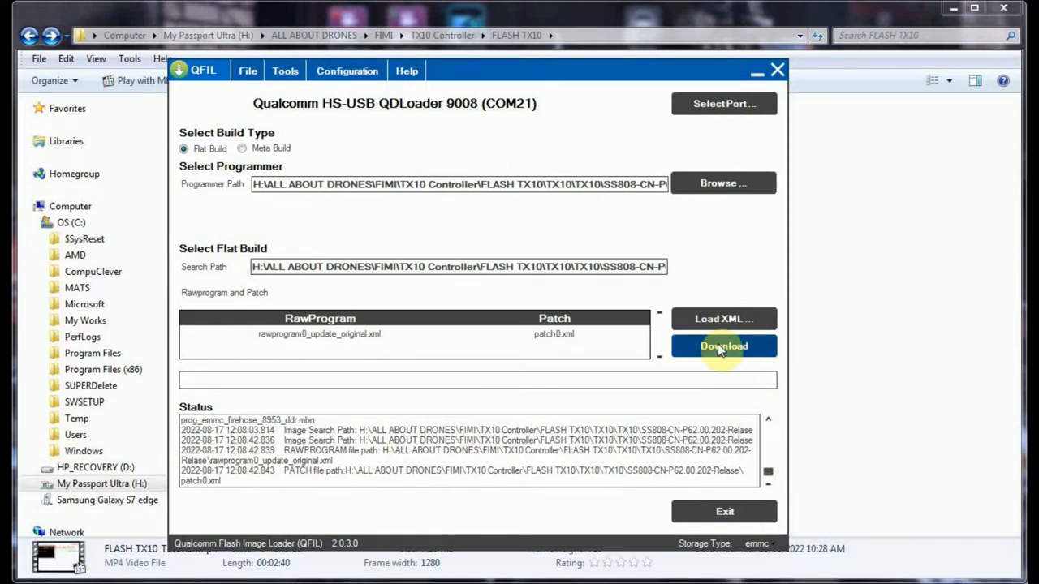
# Download the firmware to the controller until Download Succeed, then exit QFIL.
pyautogui.click(724, 347)
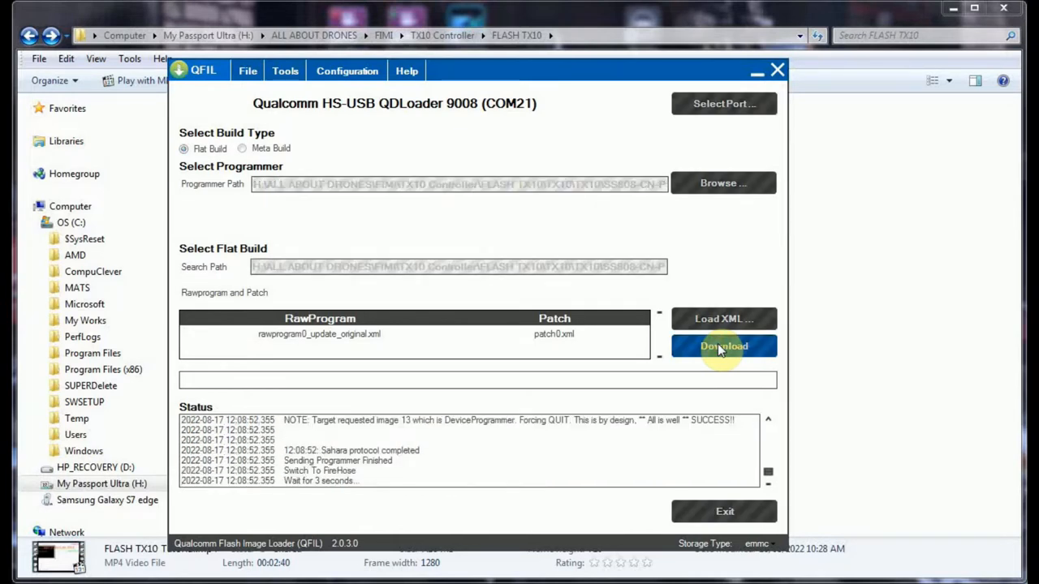
pyautogui.click(724, 347)
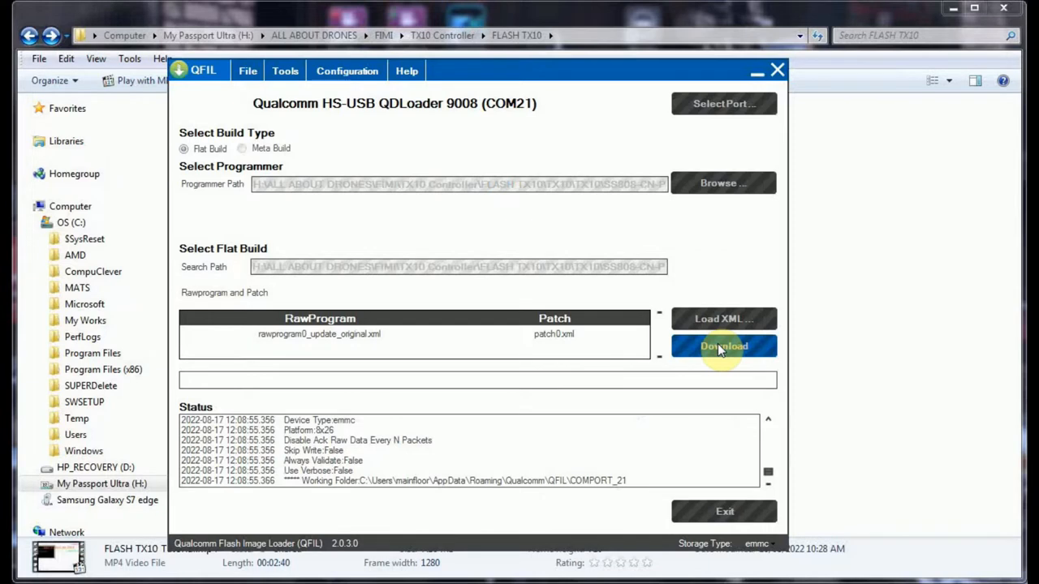
pyautogui.click(724, 347)
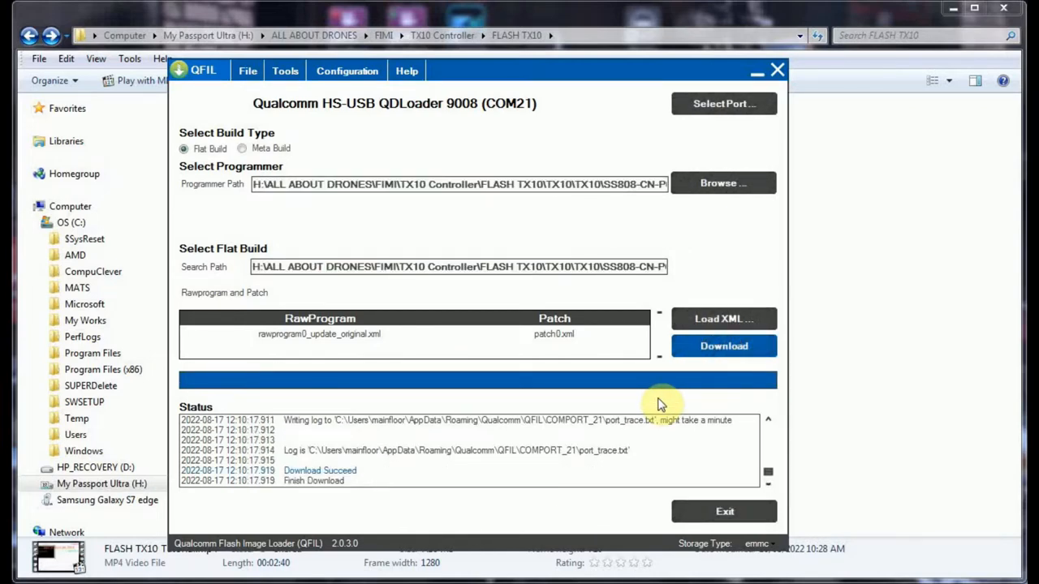
pyautogui.moveTo(601, 441)
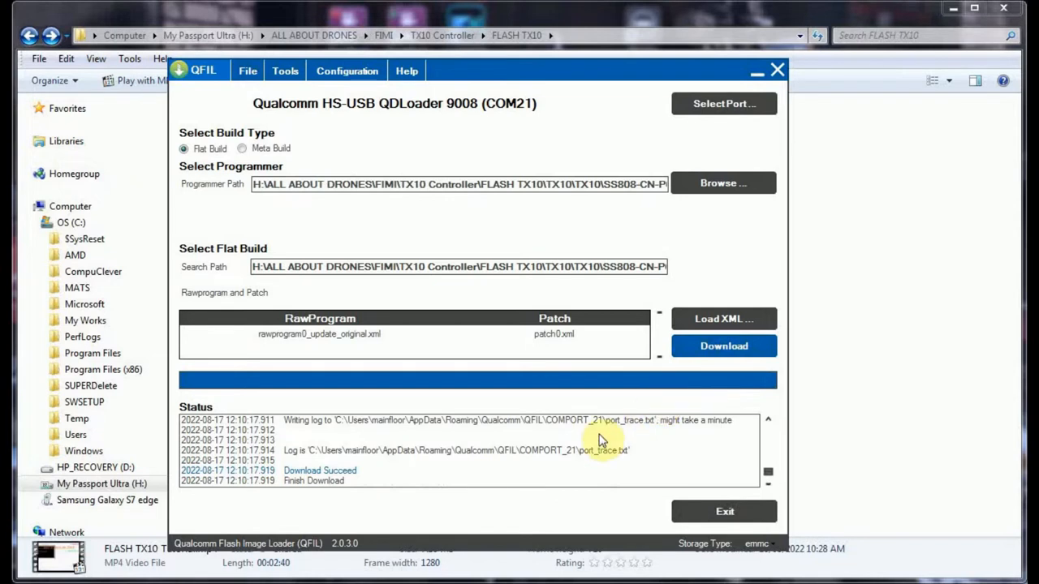
pyautogui.moveTo(327, 525)
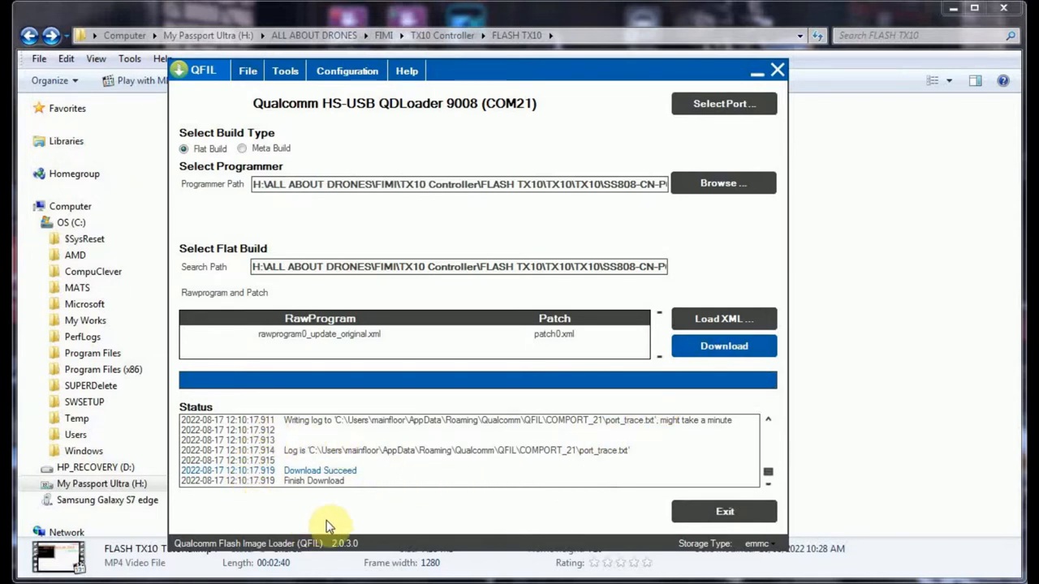
pyautogui.moveTo(341, 487)
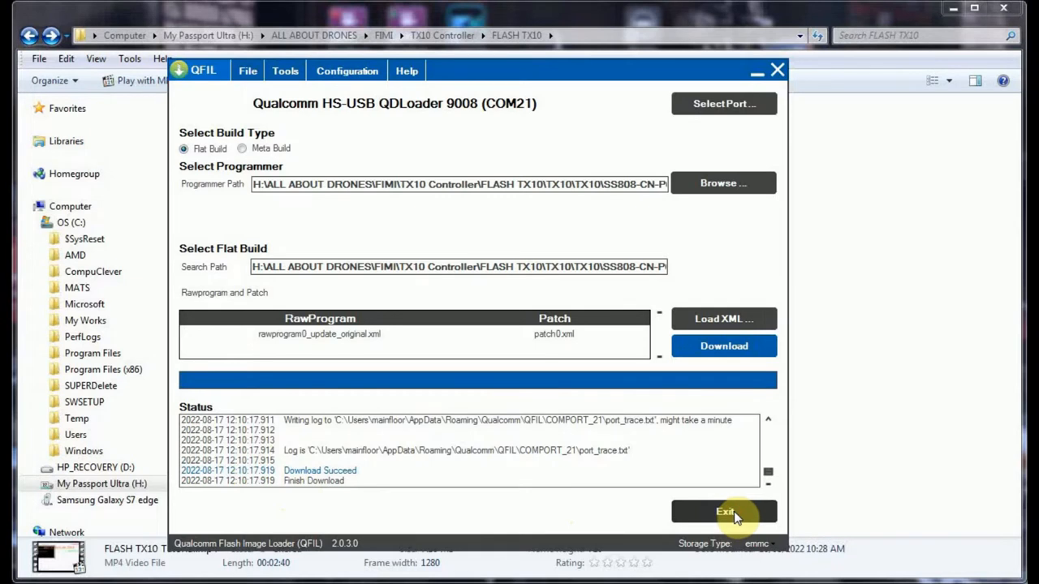
pyautogui.click(723, 511)
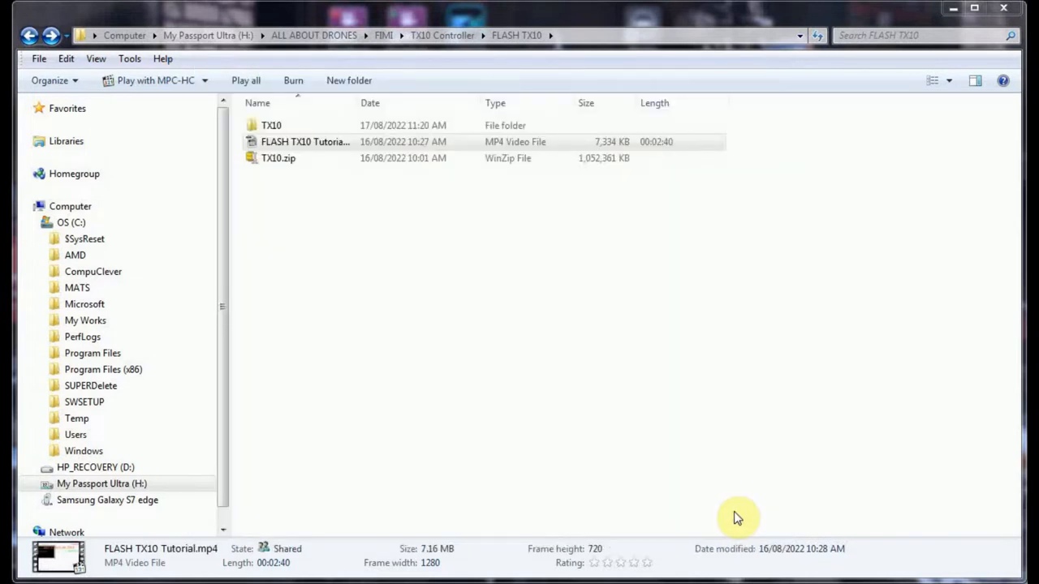